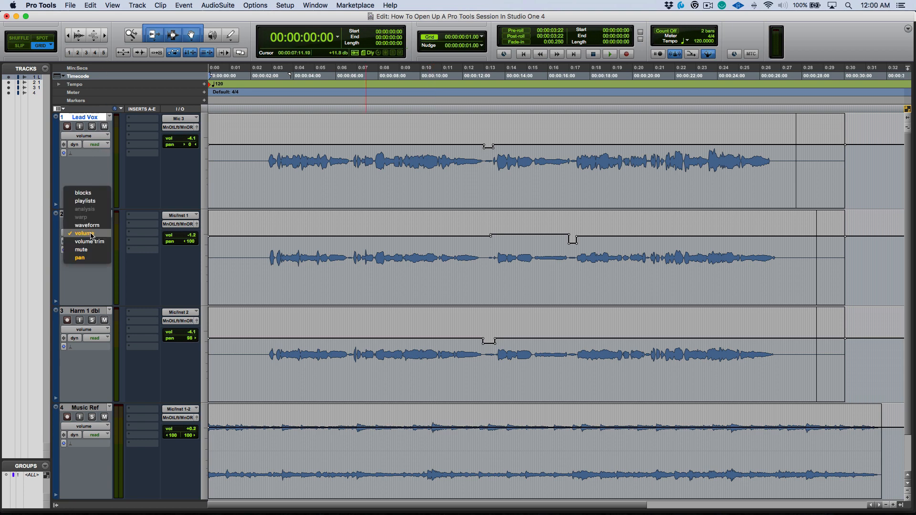
Switch the four tracks from Volume automation view to Waveform view.
left_click(79, 258)
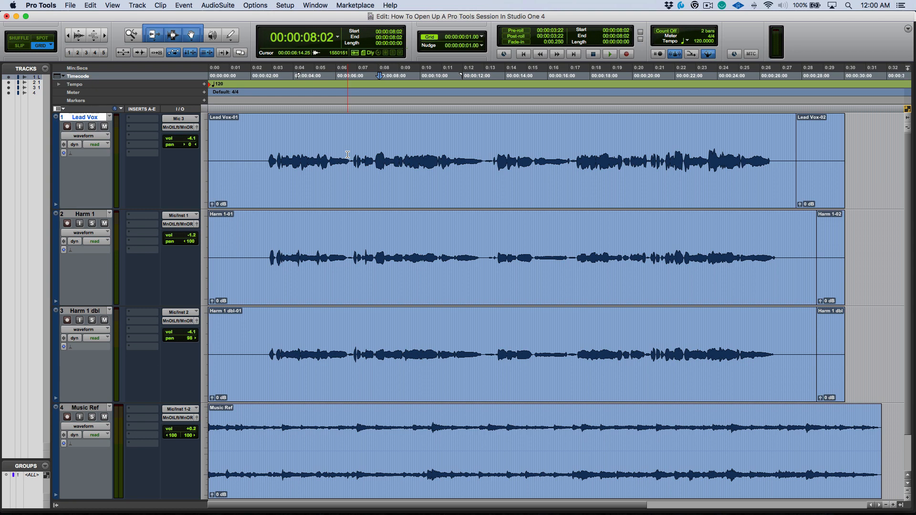
left_click(378, 161)
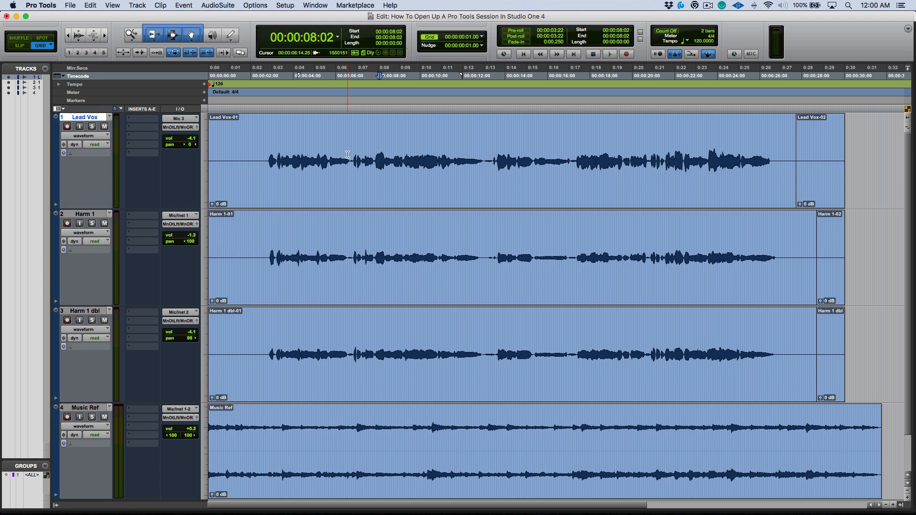
left_click(378, 161)
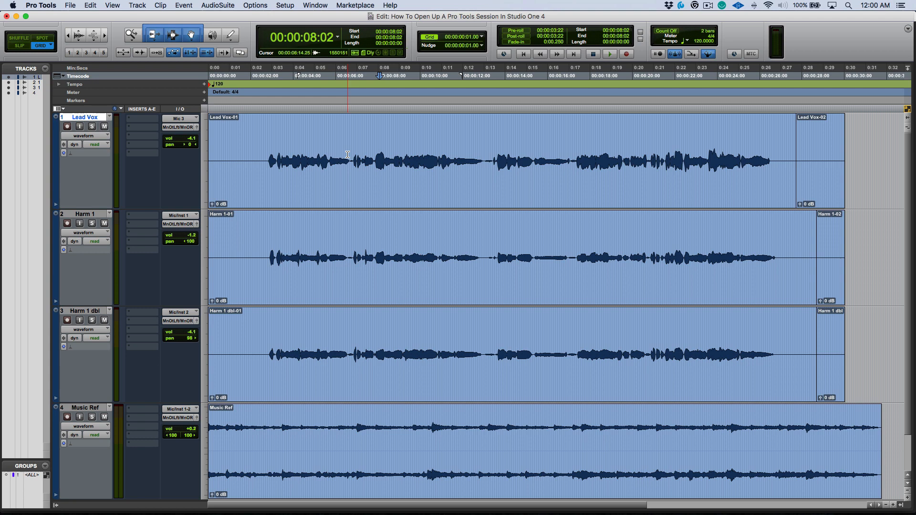
left_click(378, 160)
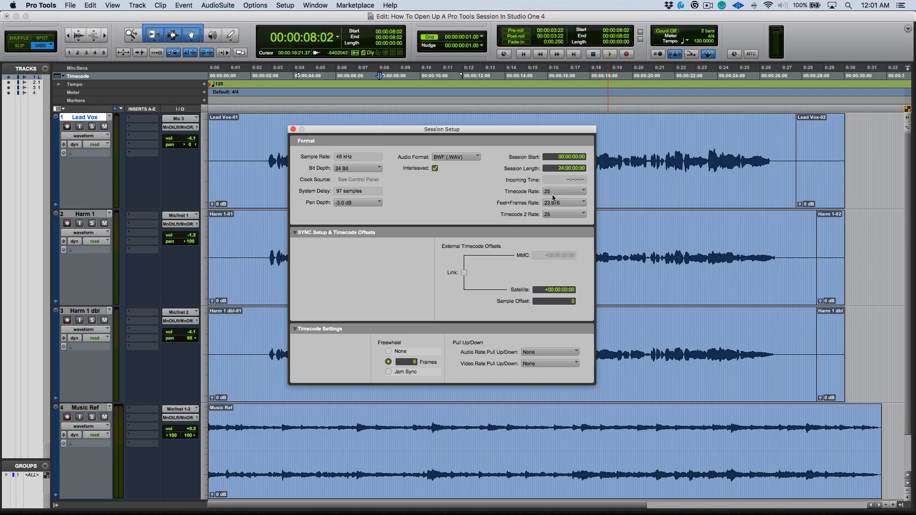
left_click(295, 130)
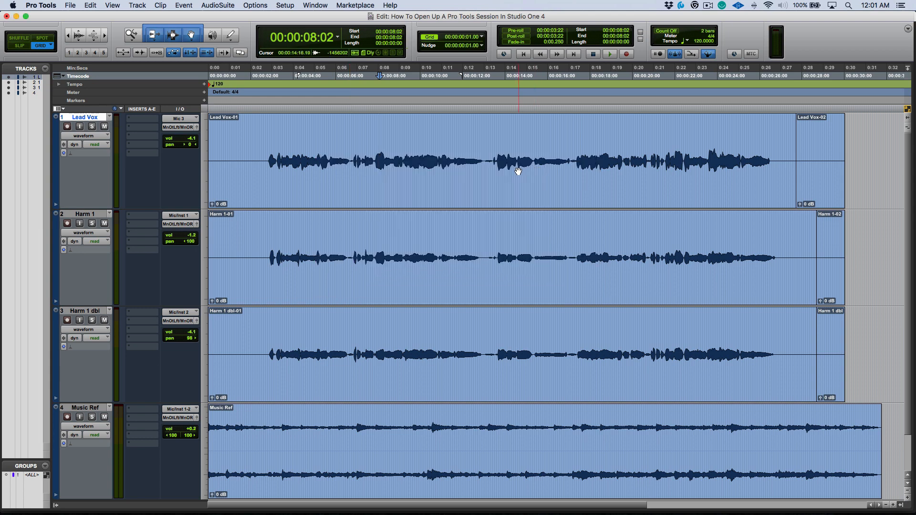
left_click(380, 160)
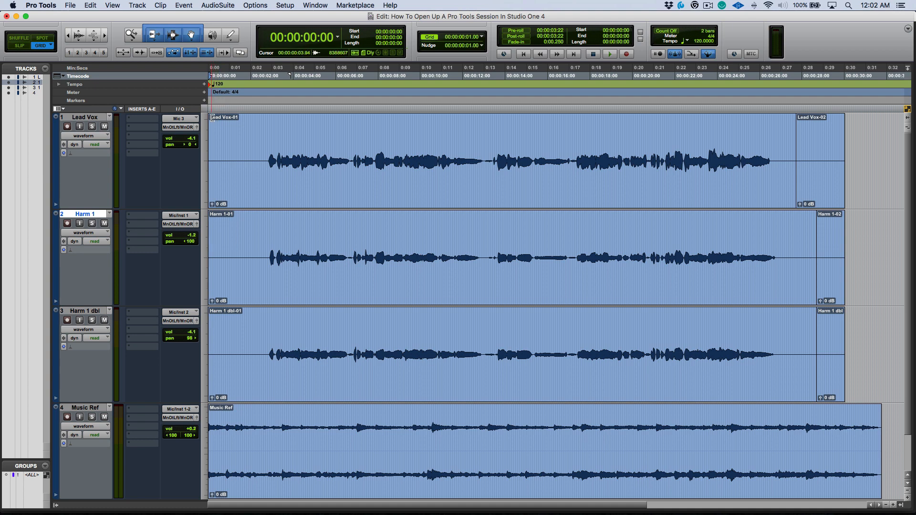
Select all four tracks across 00:00:03:22 to 00:00:24:02 for export.
left_click(271, 140)
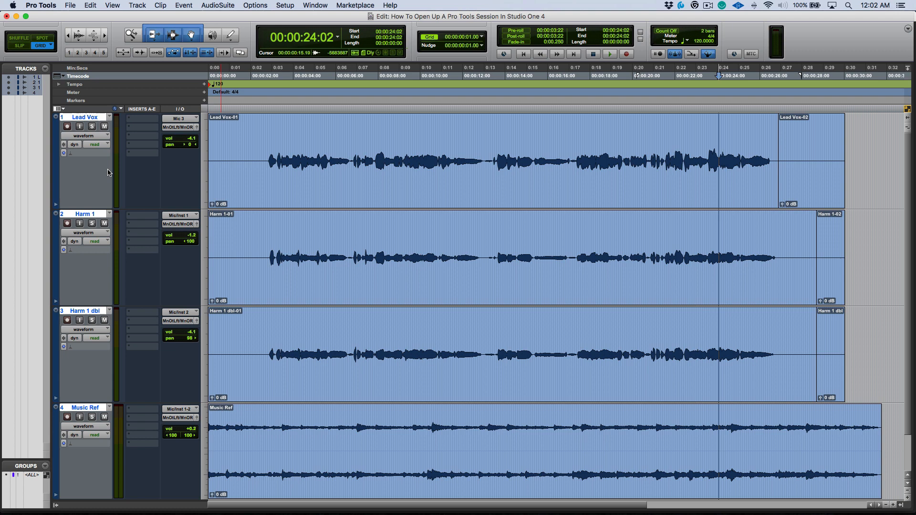
mouse_move(104, 139)
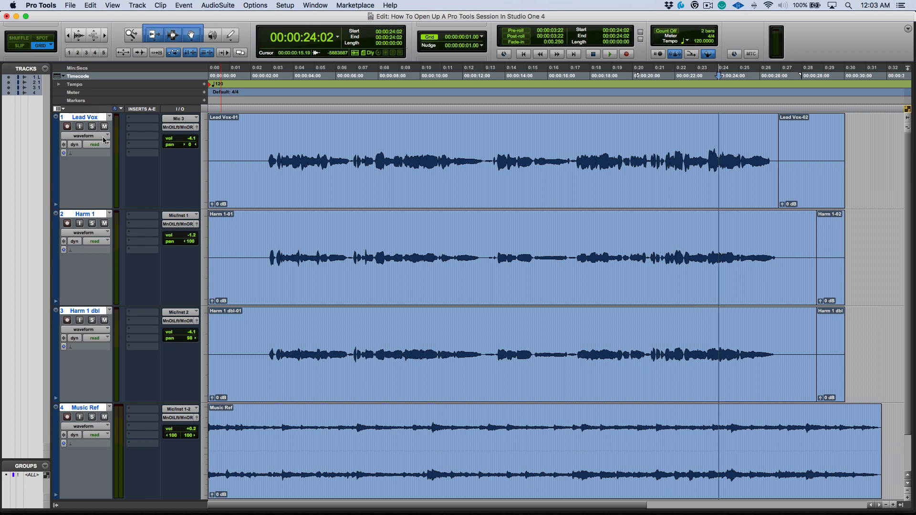
mouse_move(114, 135)
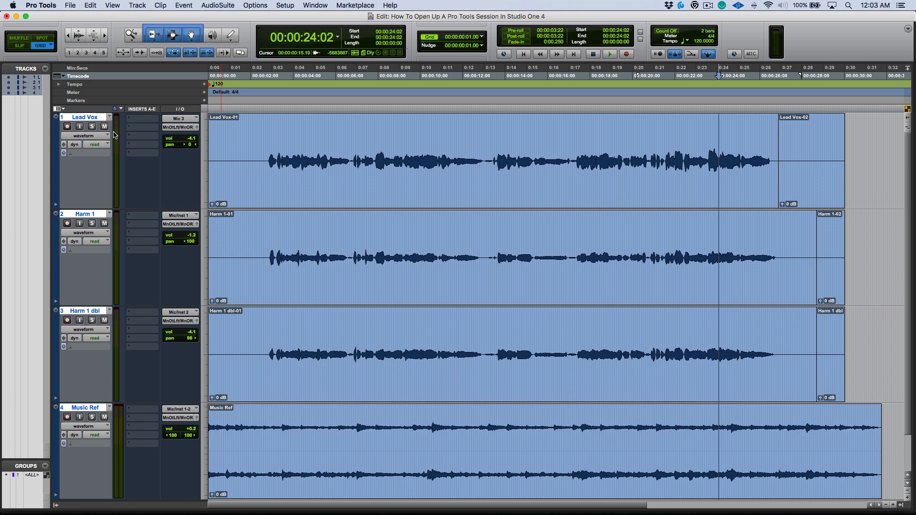
mouse_move(76, 28)
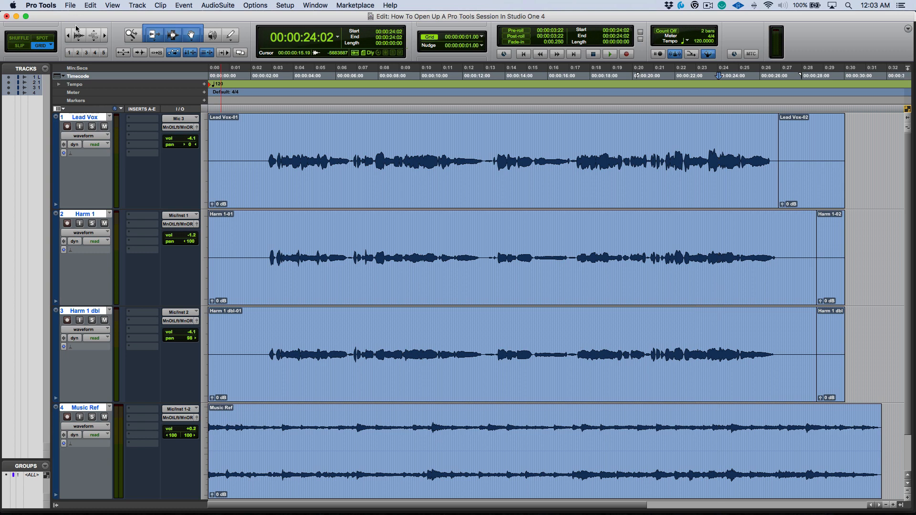
Start exporting the selected tracks as OMF/AAF from the File menu.
left_click(70, 5)
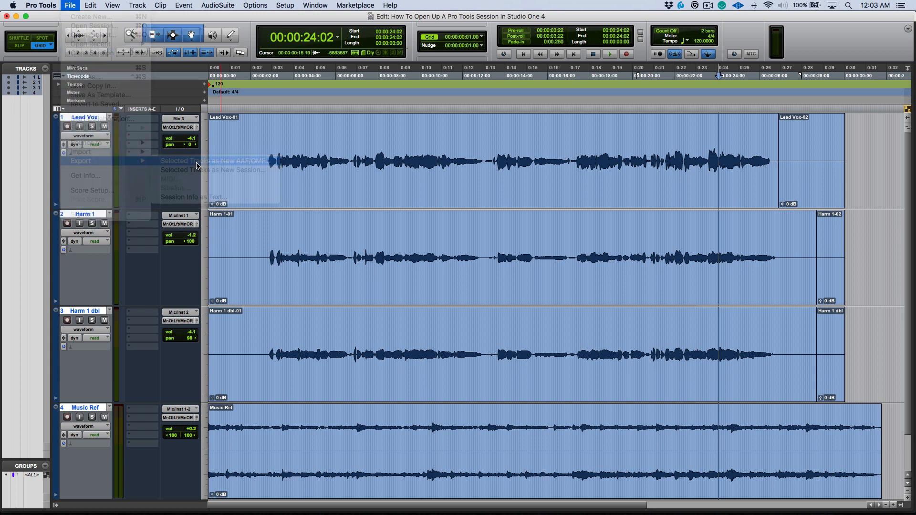
left_click(182, 161)
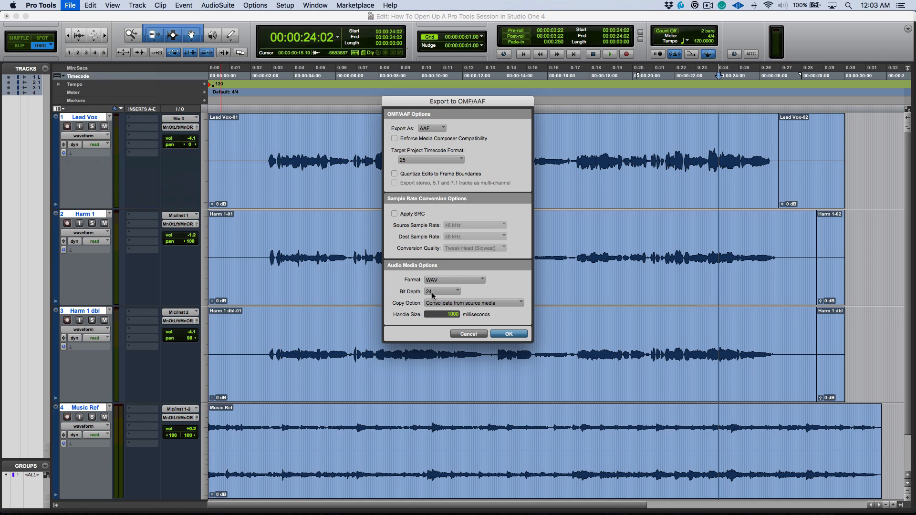
mouse_move(479, 302)
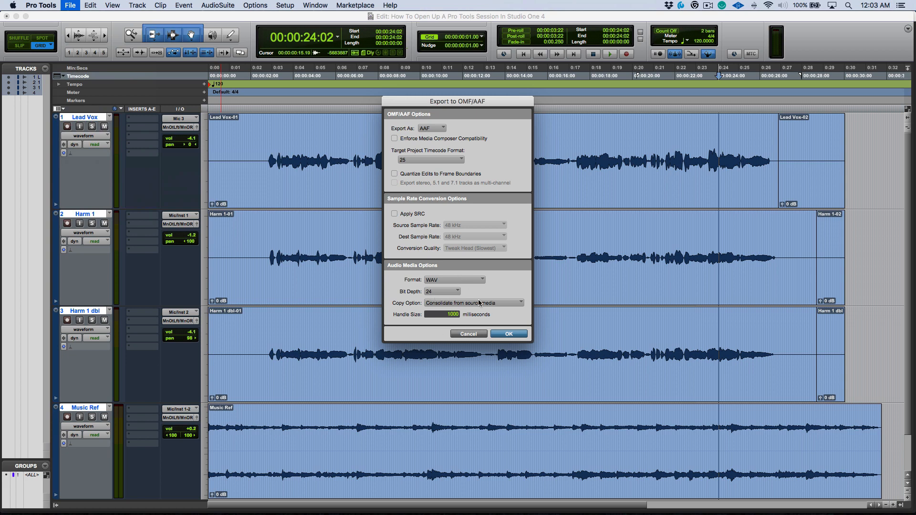
mouse_move(432, 307)
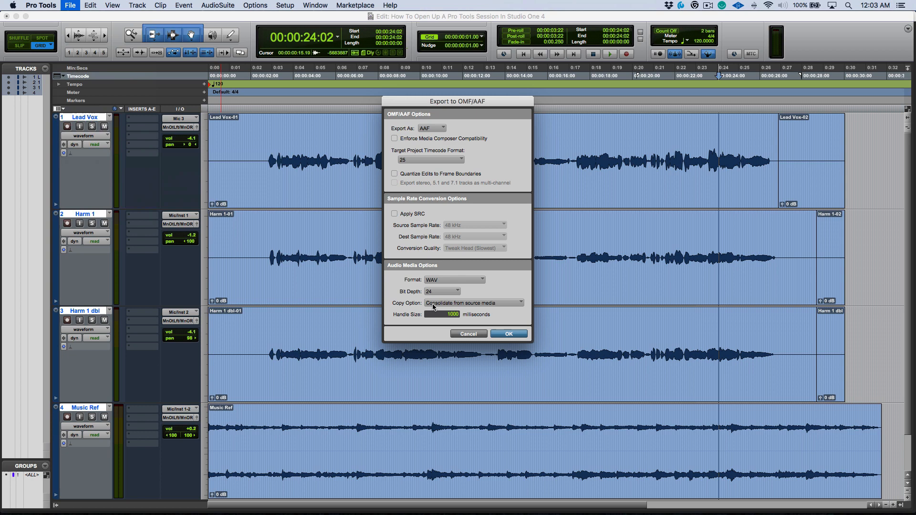
Set the AAF export to WAV, 24-bit, consolidated from source media.
left_click(454, 279)
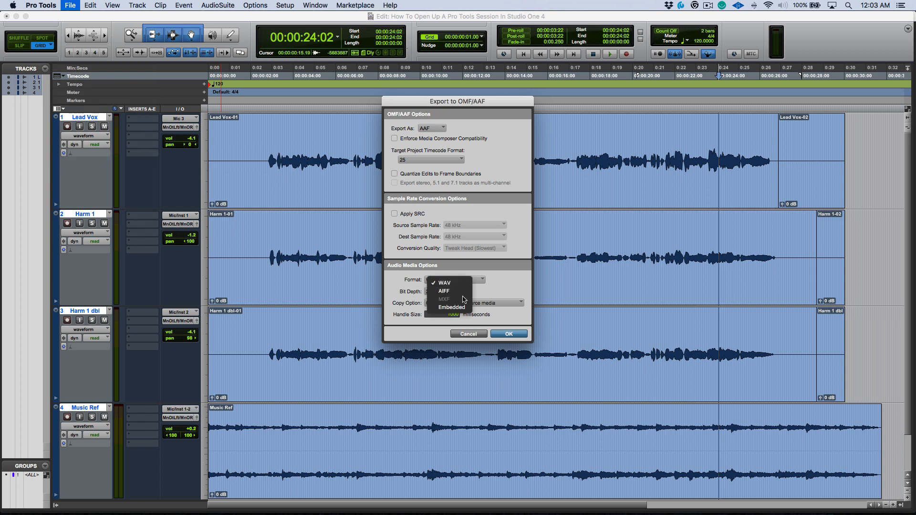
left_click(451, 307)
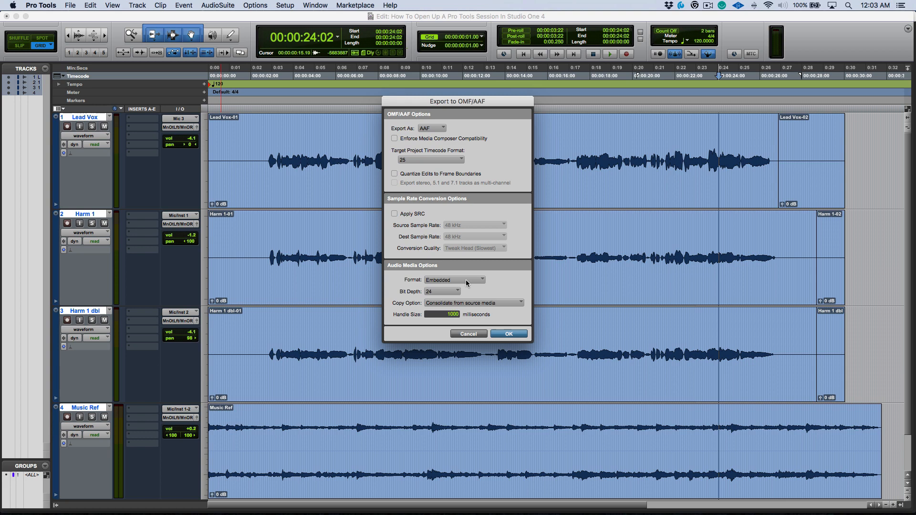
left_click(454, 280)
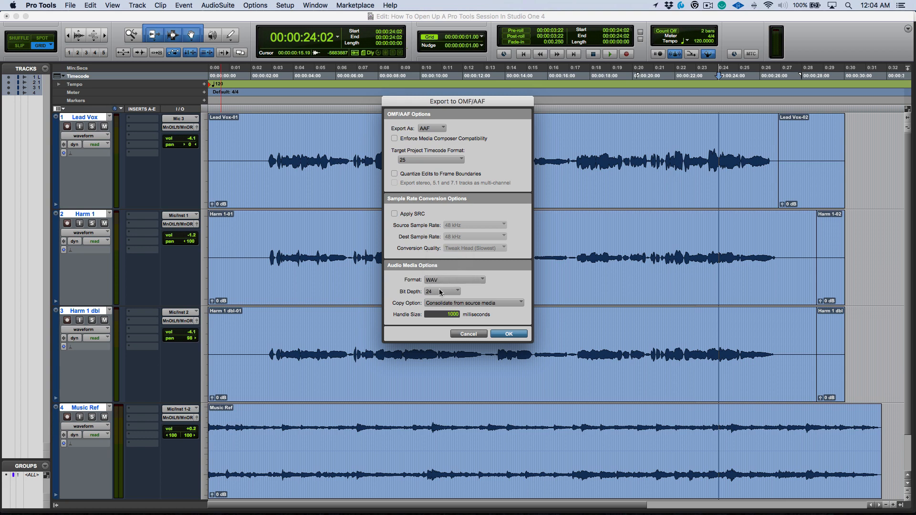
left_click(443, 291)
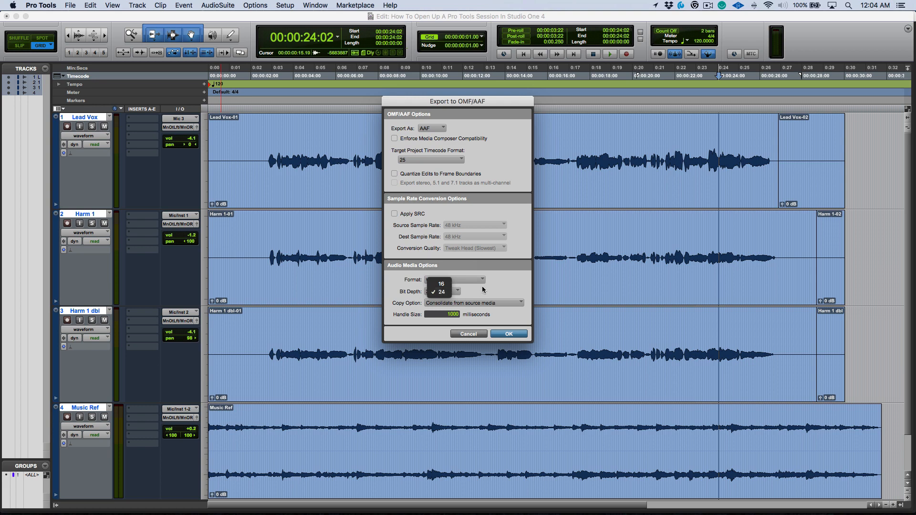
left_click(474, 303)
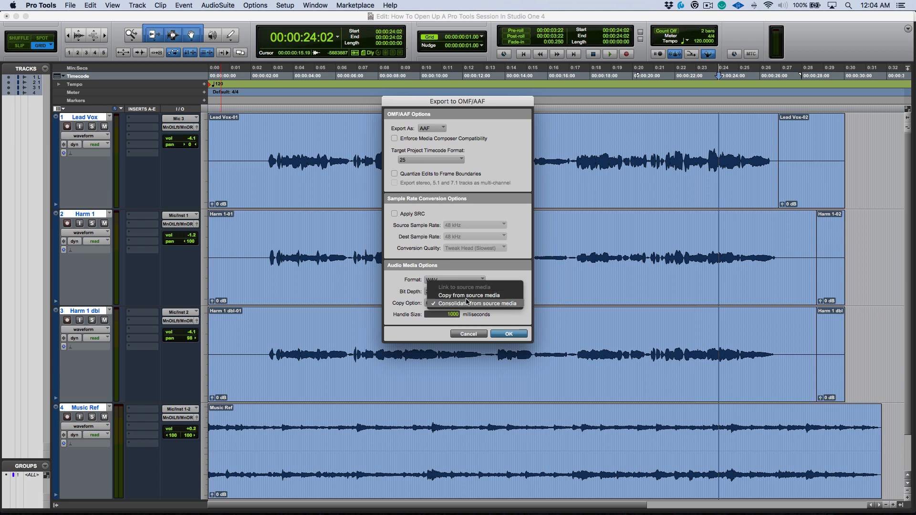
left_click(468, 295)
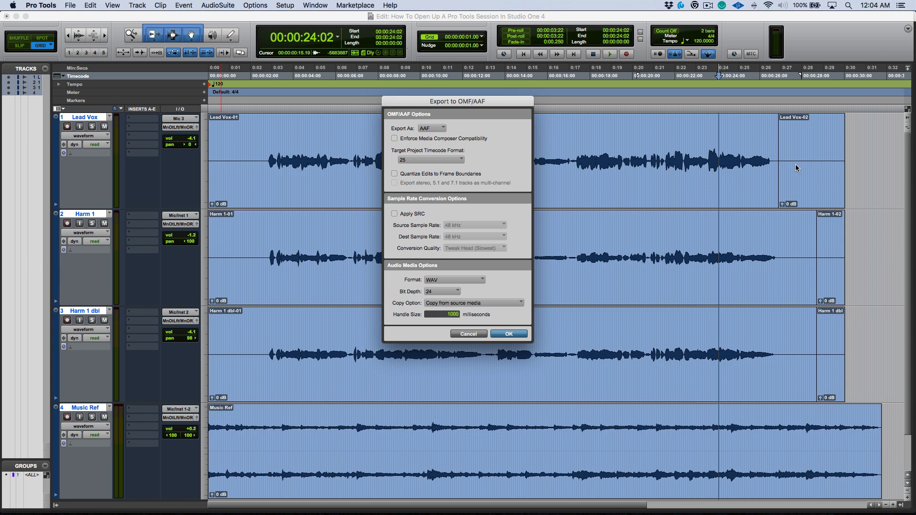
mouse_move(769, 149)
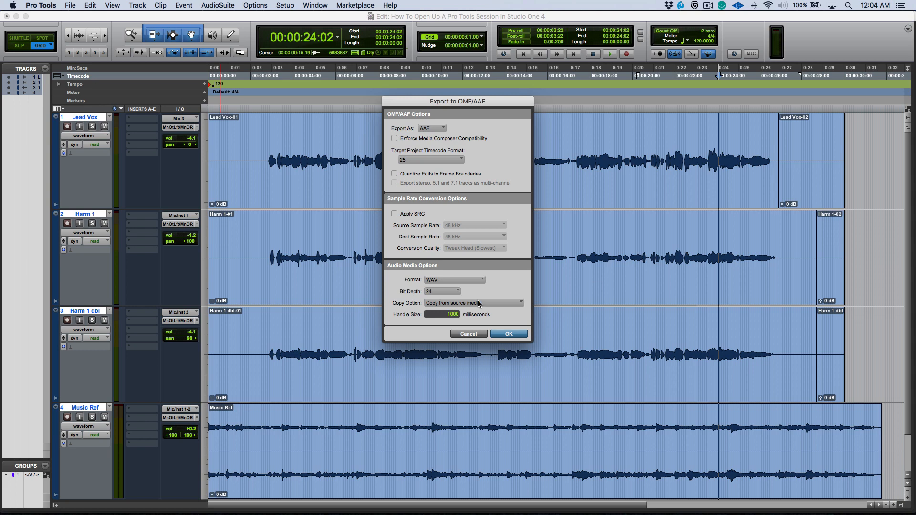
left_click(474, 302)
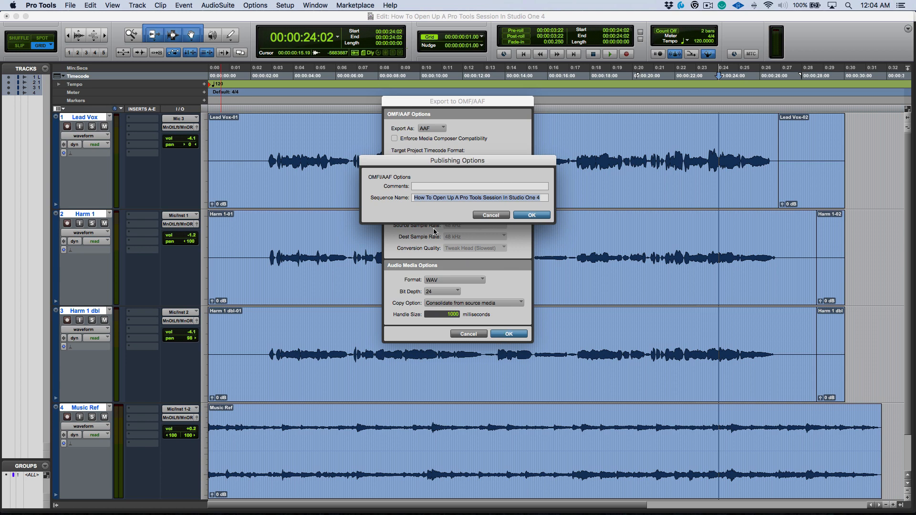
Save the AAF into a new folder named 'AAF Export From Pro Tools'.
left_click(530, 214)
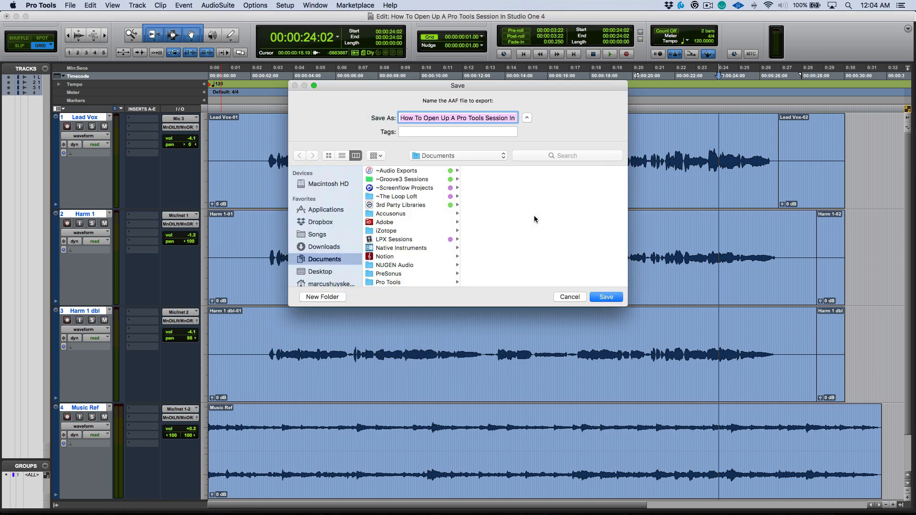
mouse_move(351, 243)
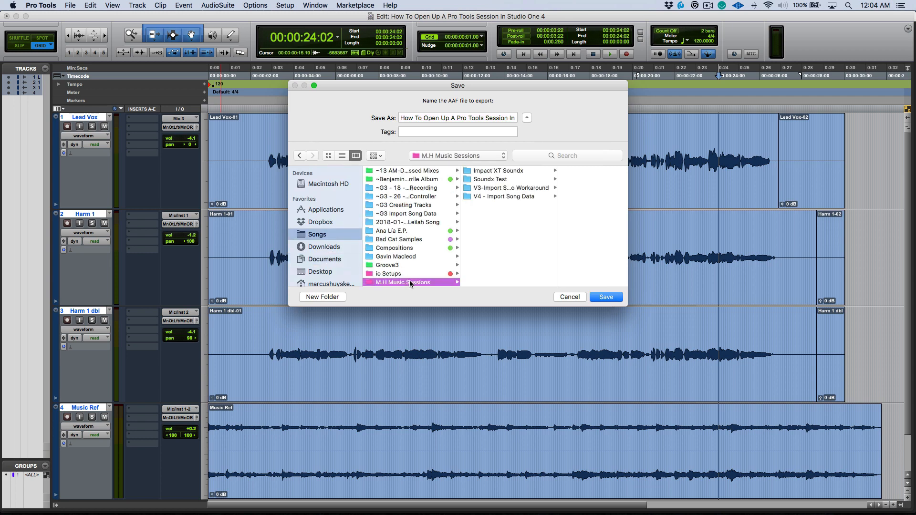
left_click(322, 297)
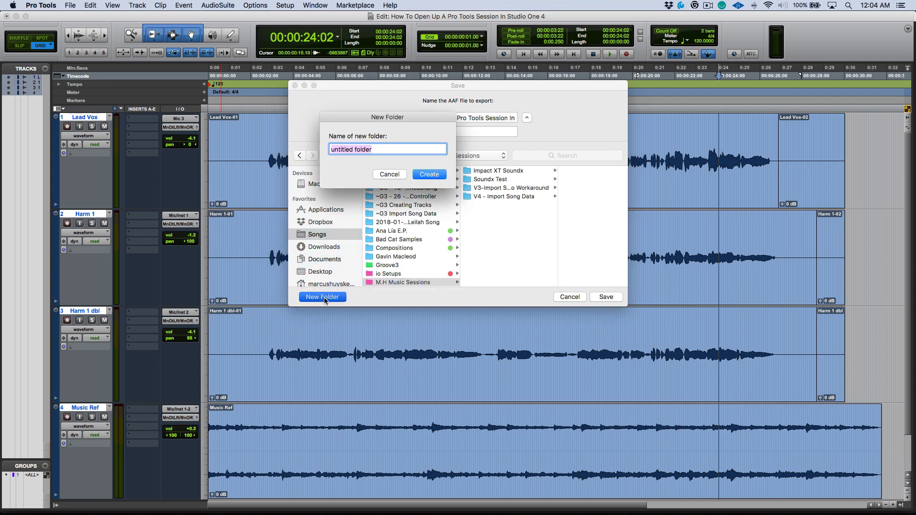
type("AAF")
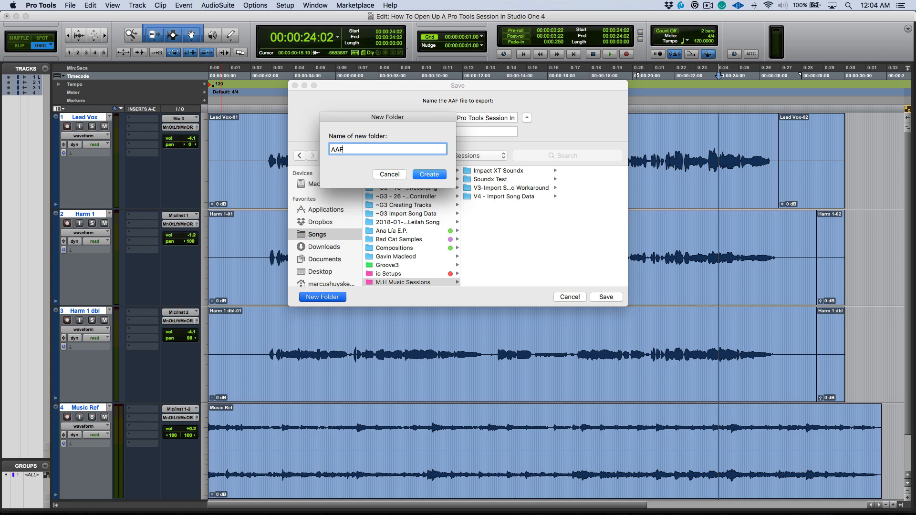
type("Export From Pro To")
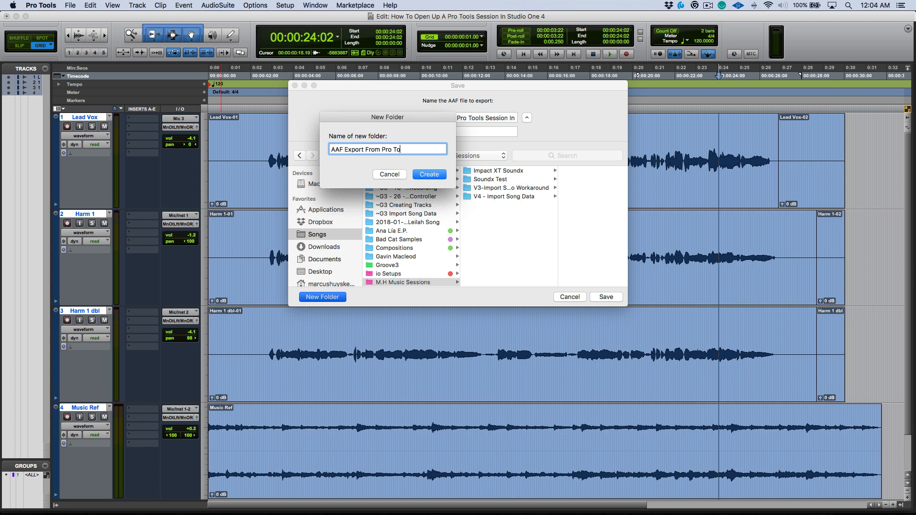
left_click(429, 174)
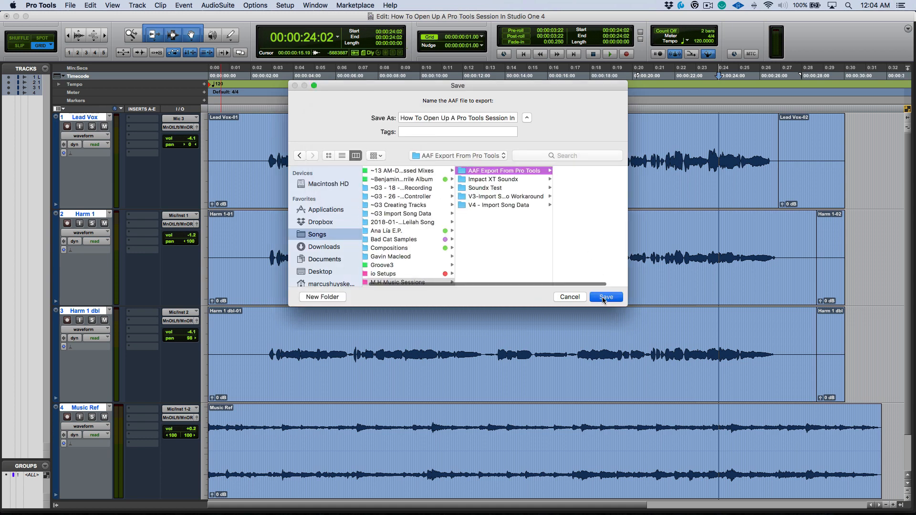
left_click(606, 297)
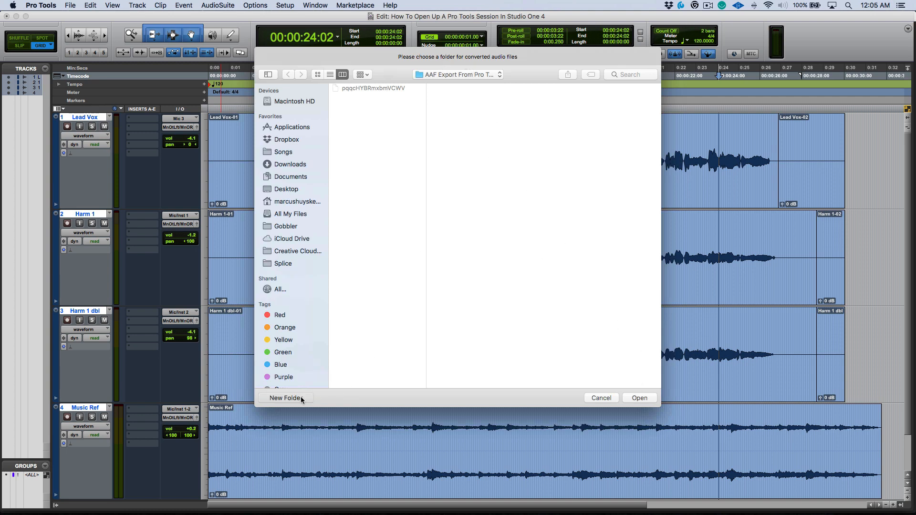
Put the converted audio into a new subfolder 'PT AAF AUDIO FILES'.
left_click(285, 398)
type("PT AAF AUDIO")
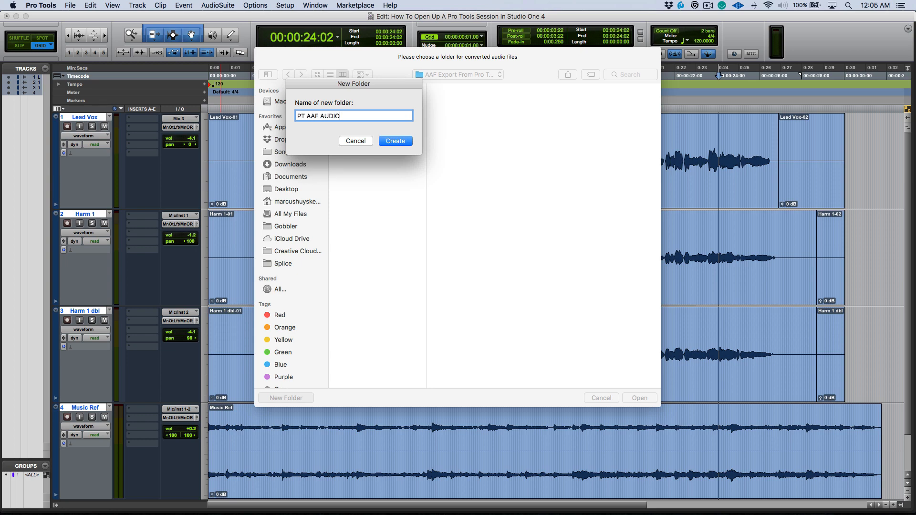
type("FILES")
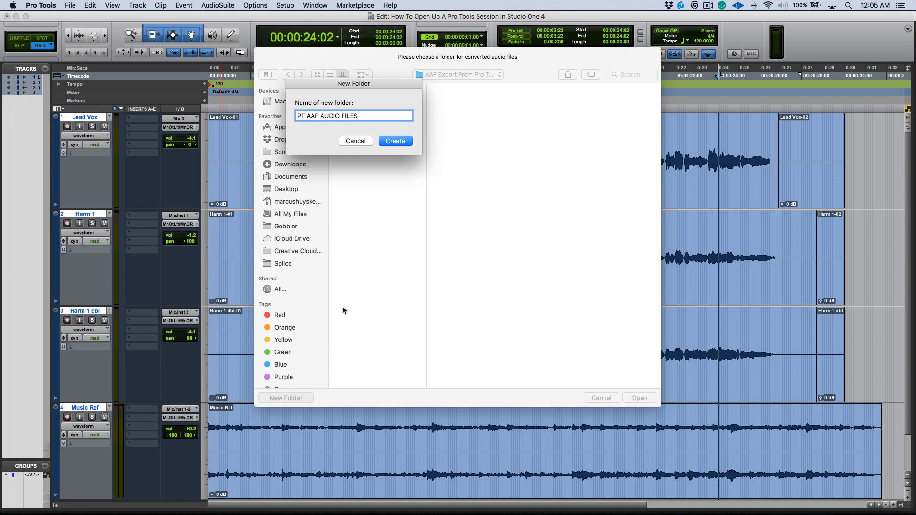
left_click(395, 141)
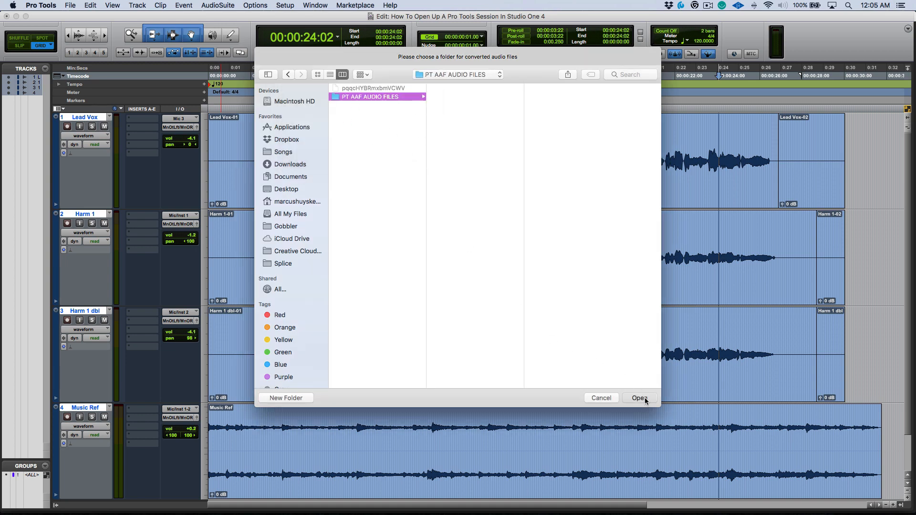
left_click(638, 398)
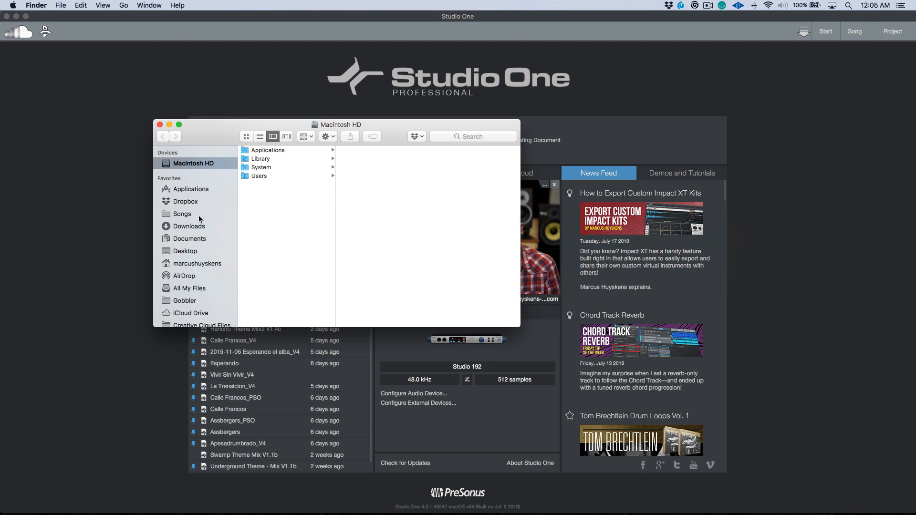
Navigate in Finder to the exported AAF inside the Songs folder.
left_click(182, 213)
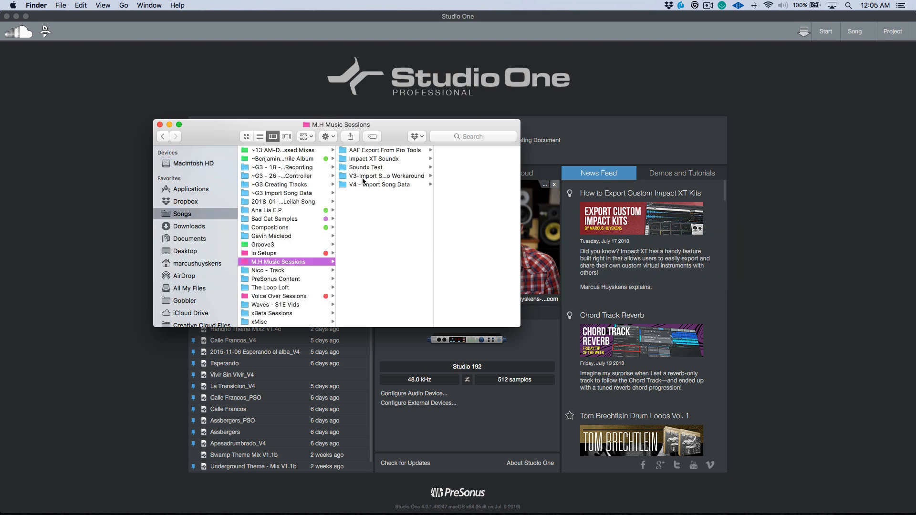
left_click(384, 151)
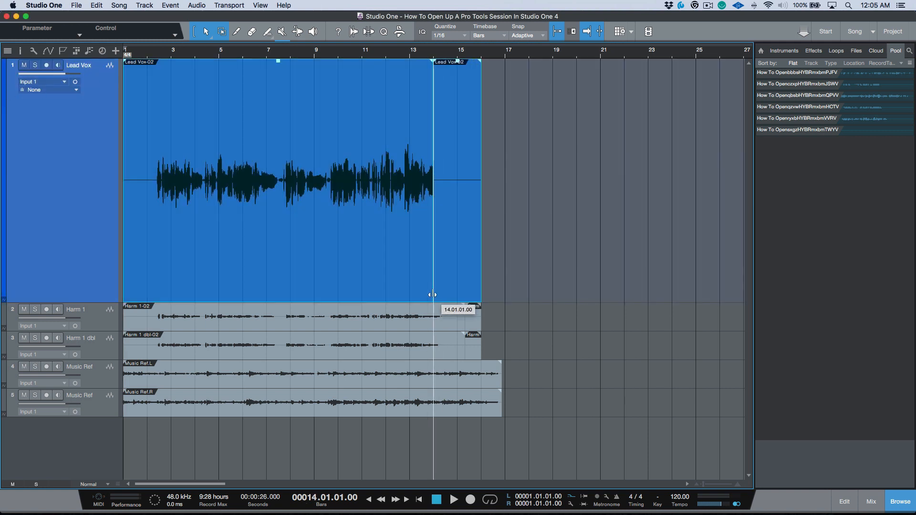
Resize the imported tracks evenly and show their Volume automation envelopes.
left_click_drag(432, 295, 422, 281)
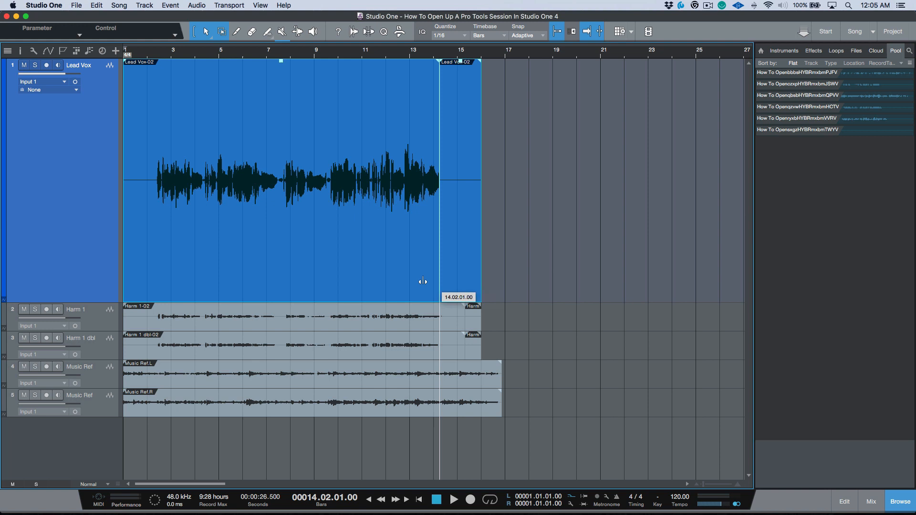
left_click_drag(422, 281, 456, 264)
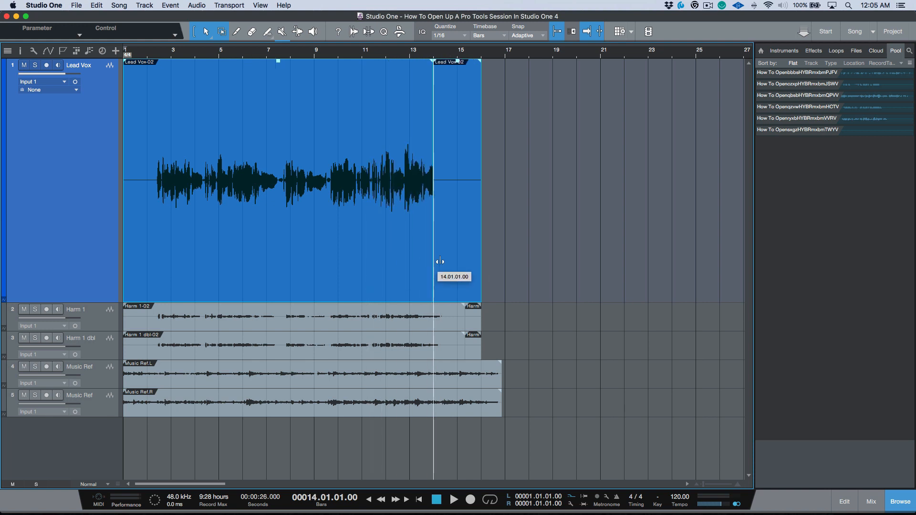
left_click_drag(439, 260, 462, 260)
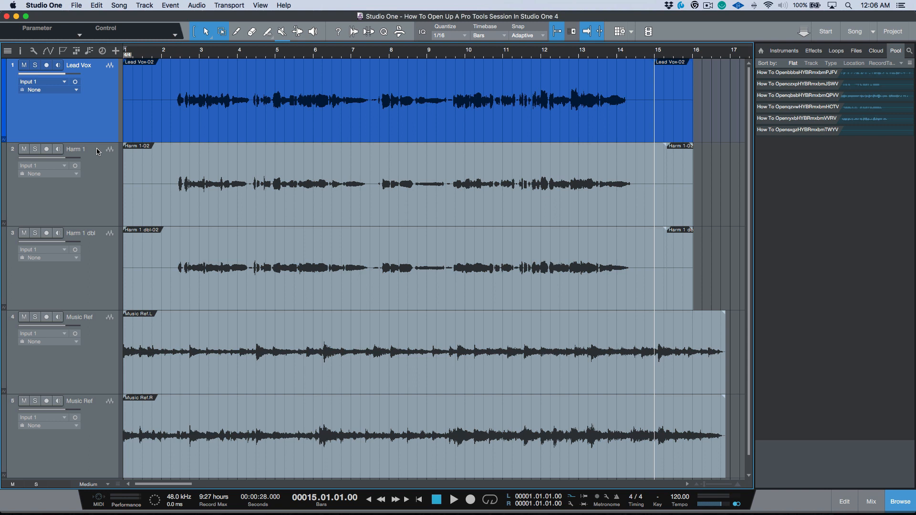
left_click(109, 64)
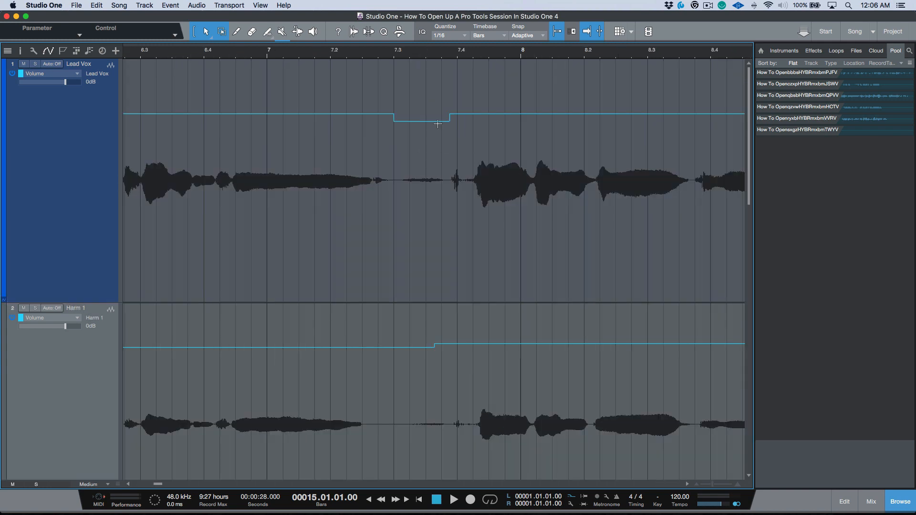
mouse_move(432, 146)
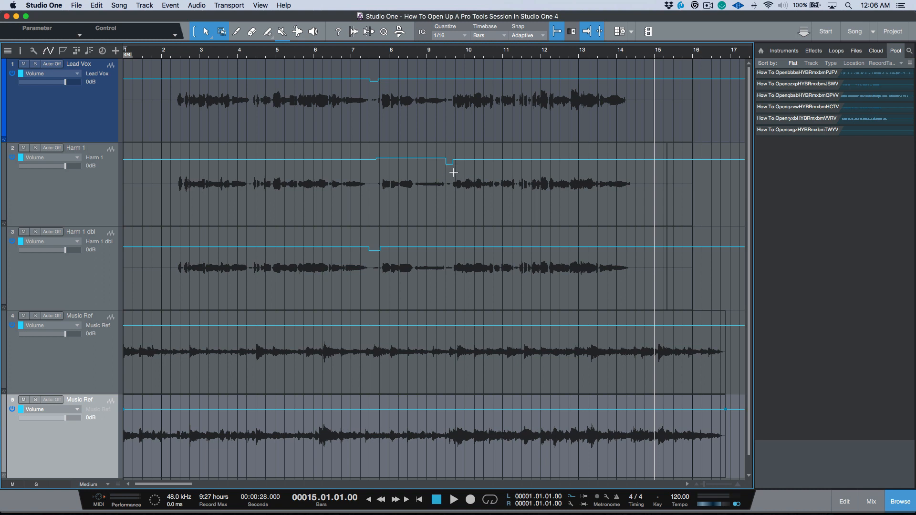
mouse_move(221, 184)
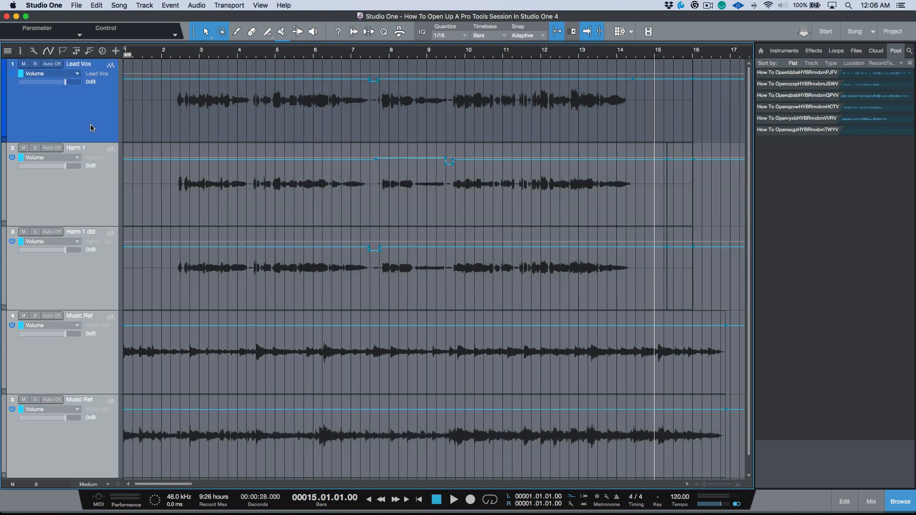
Set the tracks' automation to Read and bring up the Mix view.
left_click(52, 64)
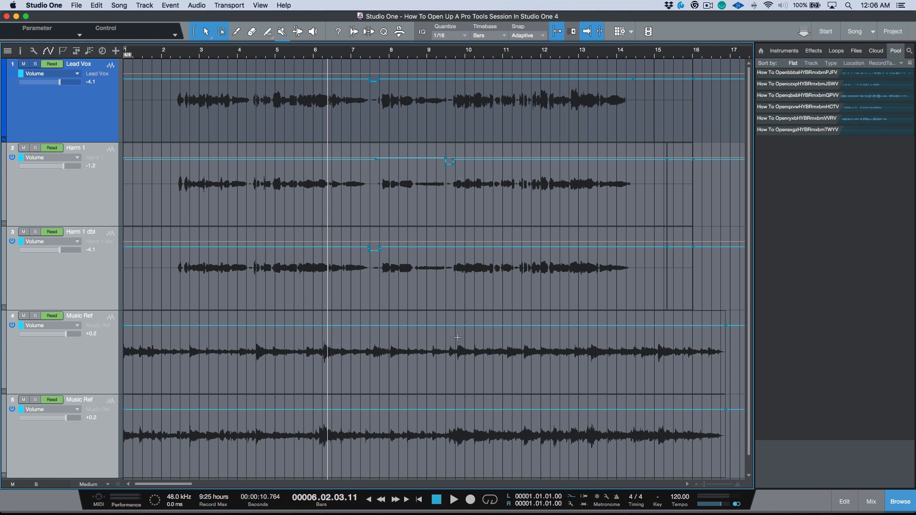
mouse_move(228, 352)
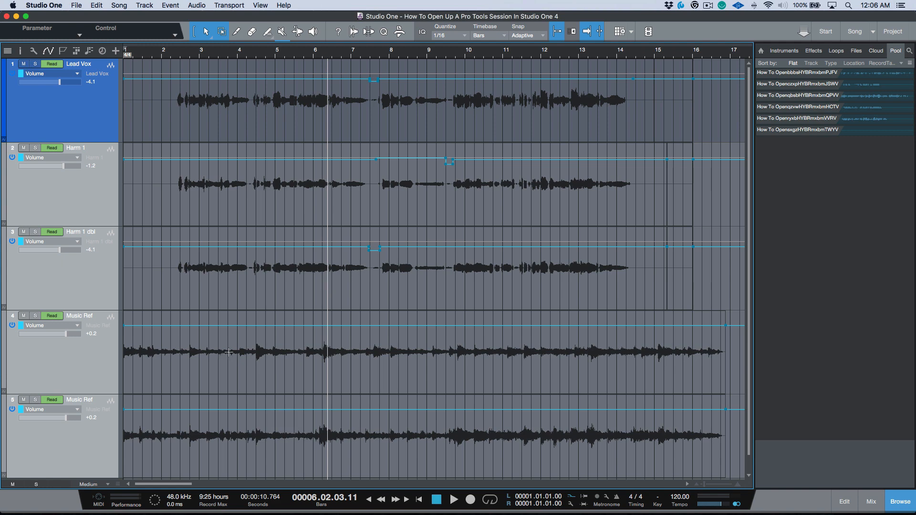
left_click(870, 502)
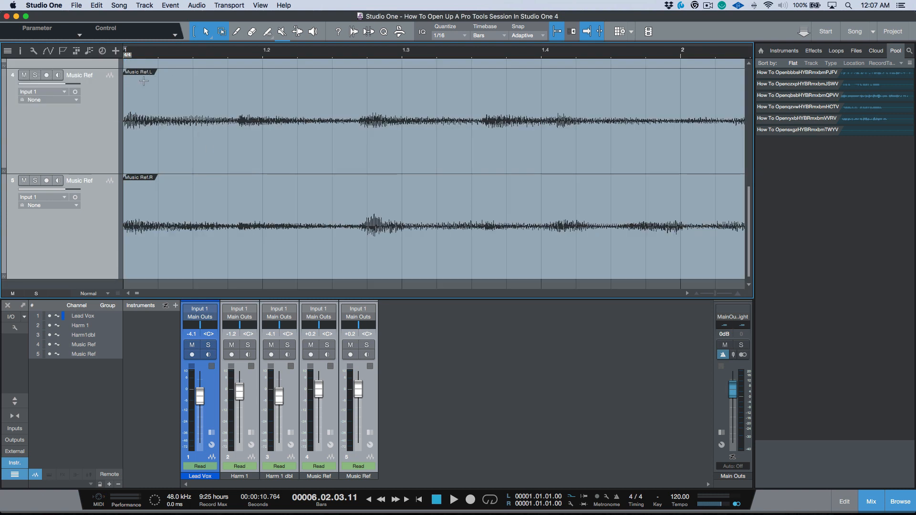
mouse_move(298, 312)
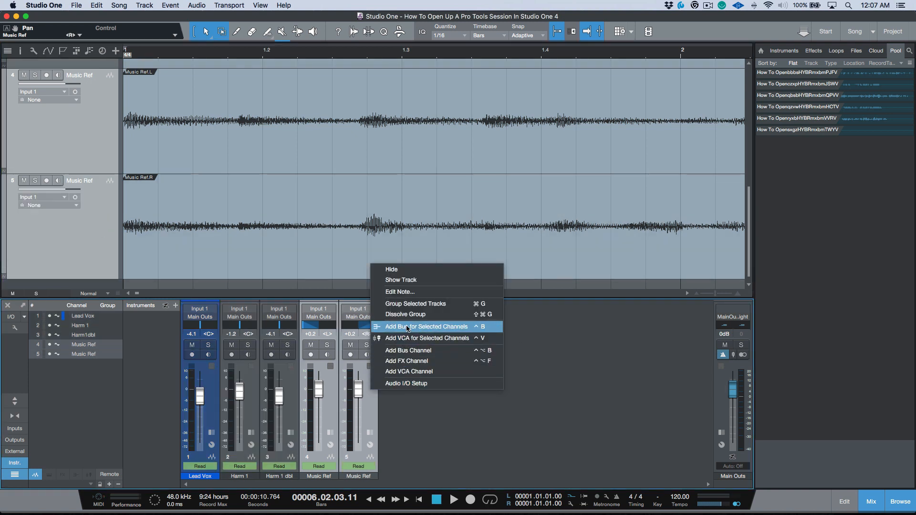
Add a new Music bus for the two selected Music Ref channels.
left_click(427, 326)
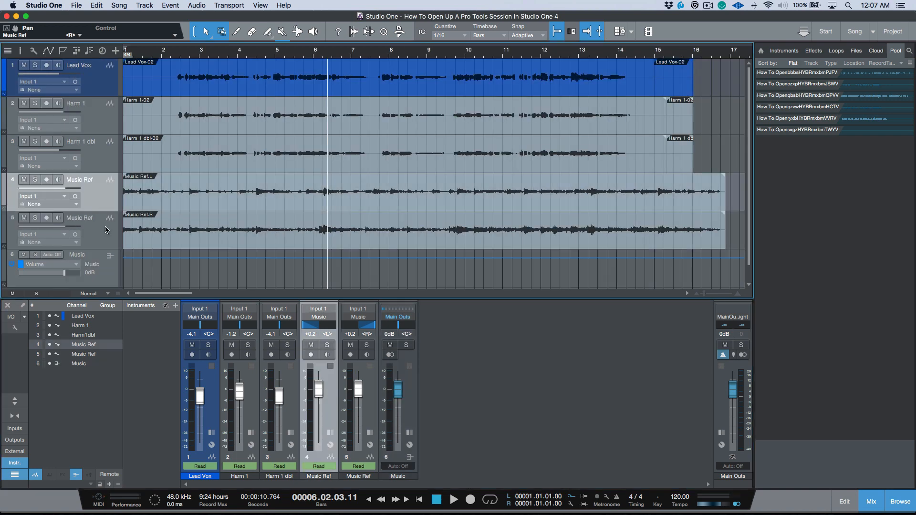
right_click(105, 230)
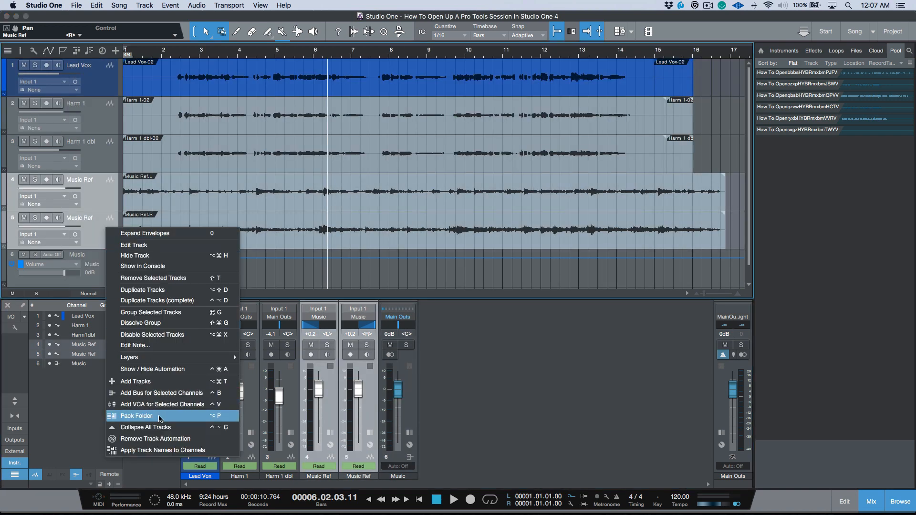
Pack the Music Ref tracks into a folder routed to the Music bus.
left_click(136, 415)
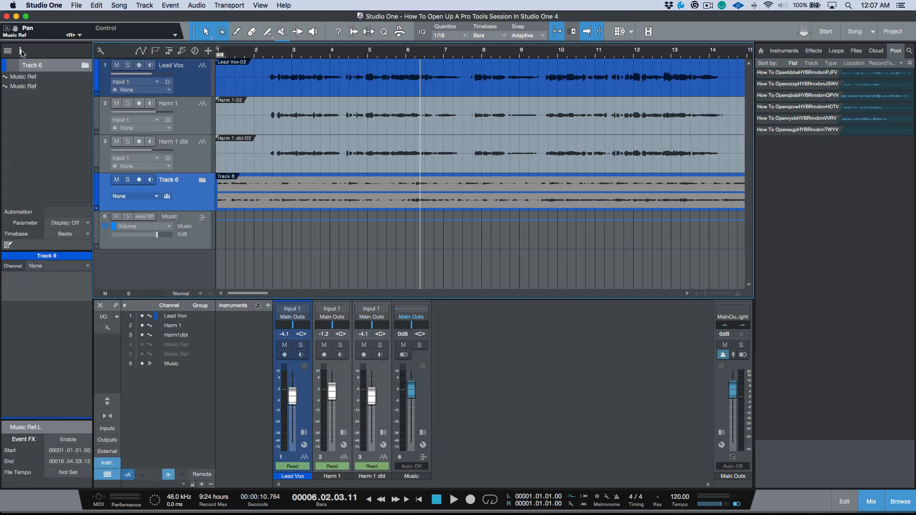
left_click(58, 265)
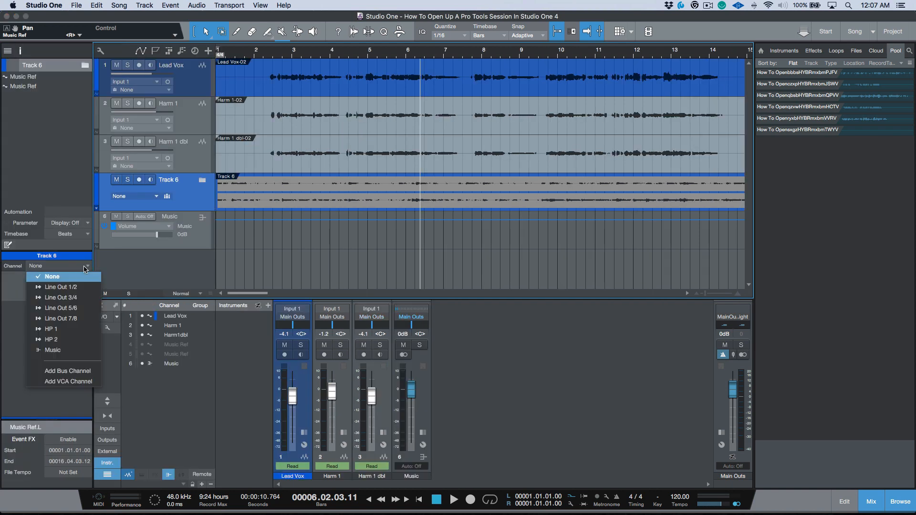
left_click(52, 349)
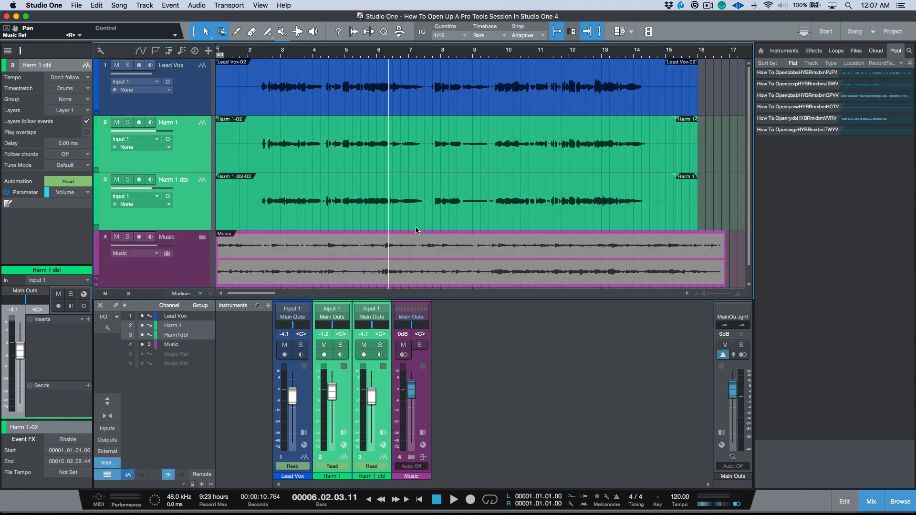
mouse_move(410, 263)
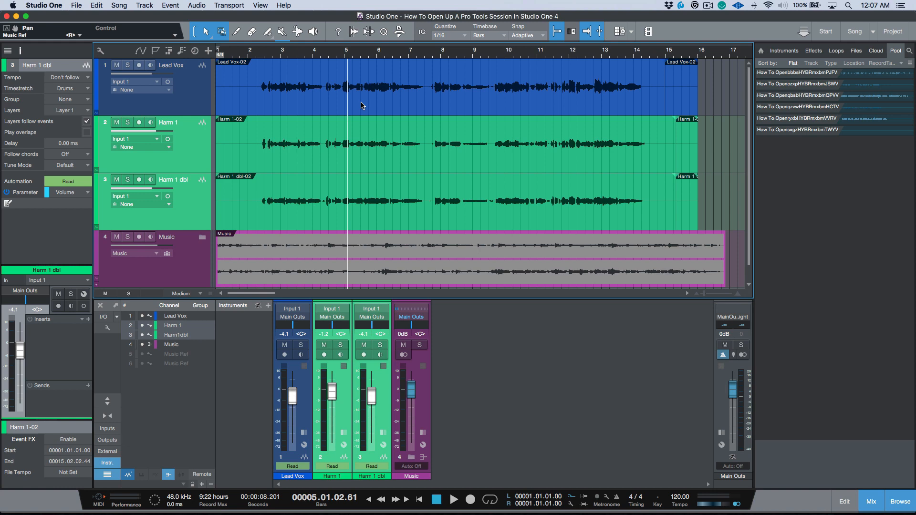
mouse_move(380, 105)
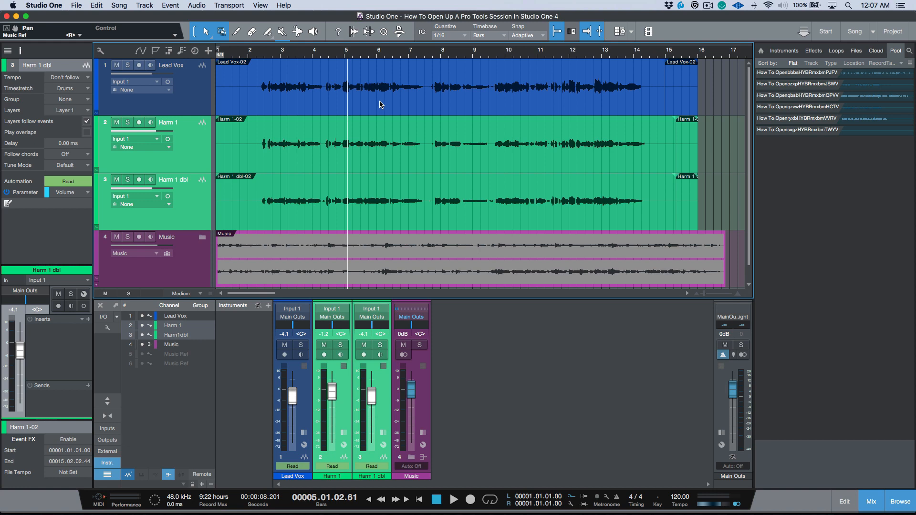
mouse_move(440, 75)
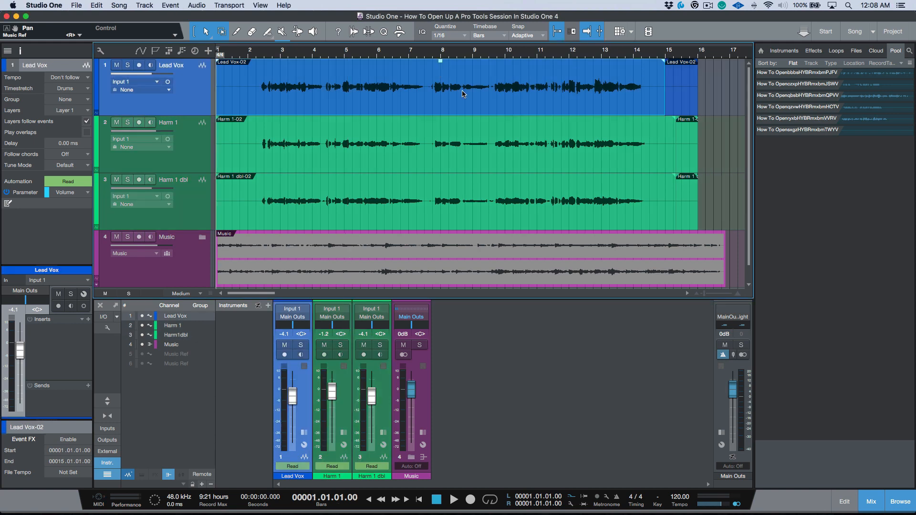
Show one imported pool file's info: 48 kHz, 24-bit mono WAV.
left_click(799, 118)
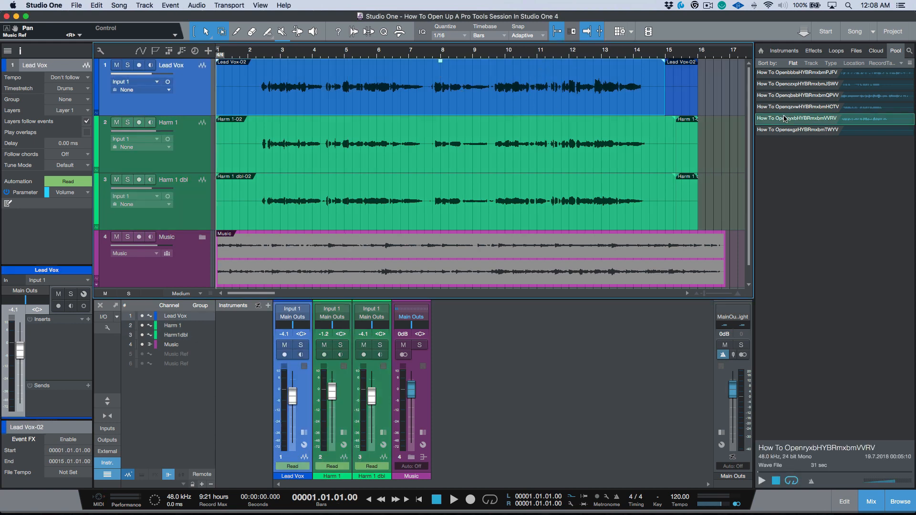
Reveal the pool audio file in Finder, then return to the Studio One song.
right_click(798, 117)
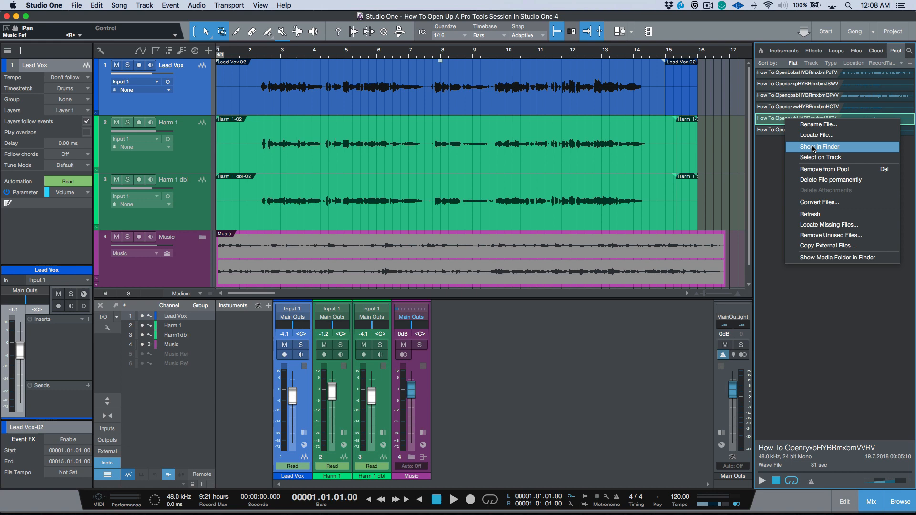
left_click(817, 147)
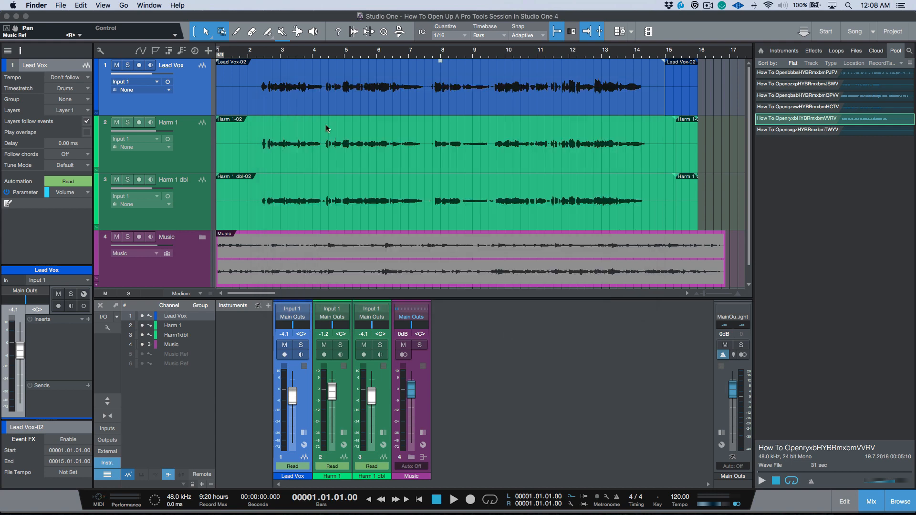
left_click(75, 5)
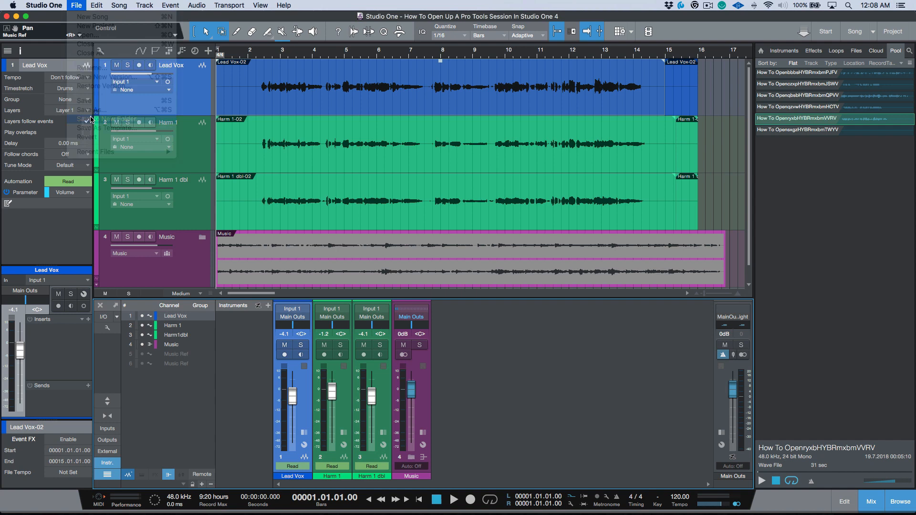
In Save As, create a new 'PT AAF Imported' folder inside M.H Music Sessions.
left_click(94, 109)
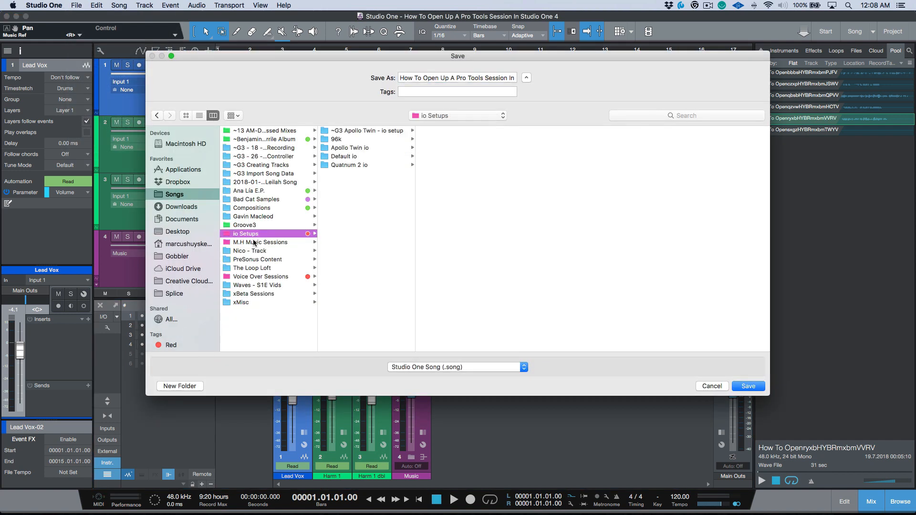
left_click(260, 241)
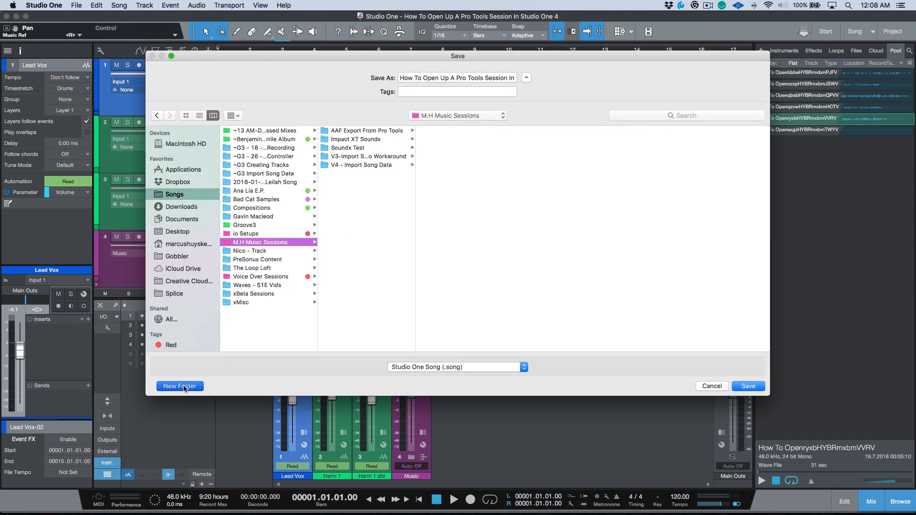
left_click(180, 386)
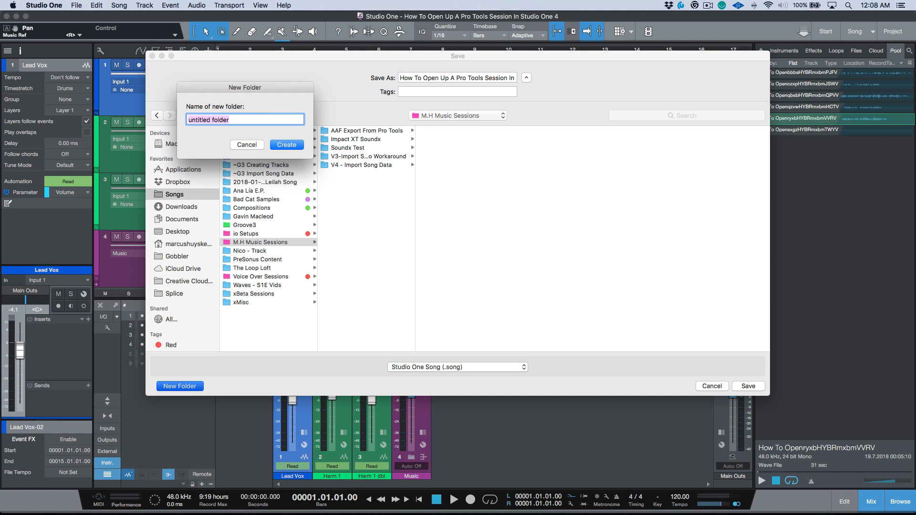
type("PT AAF")
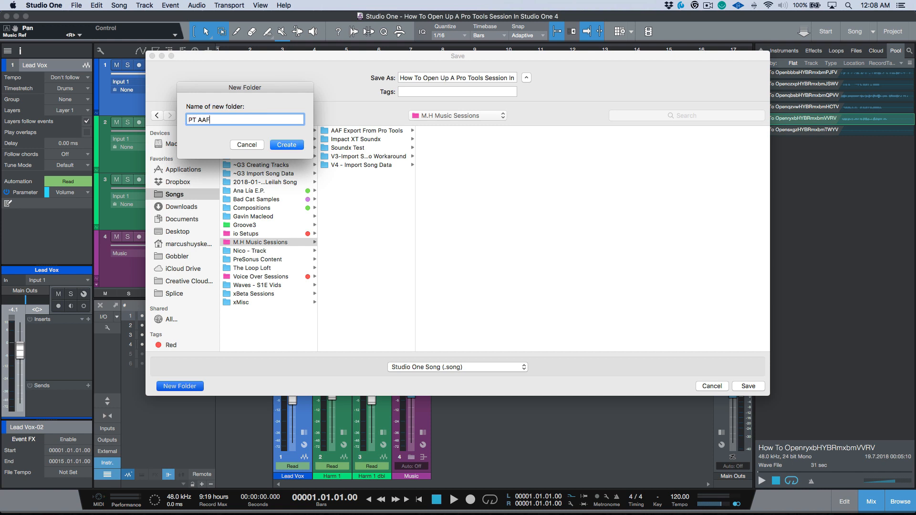
type("Import")
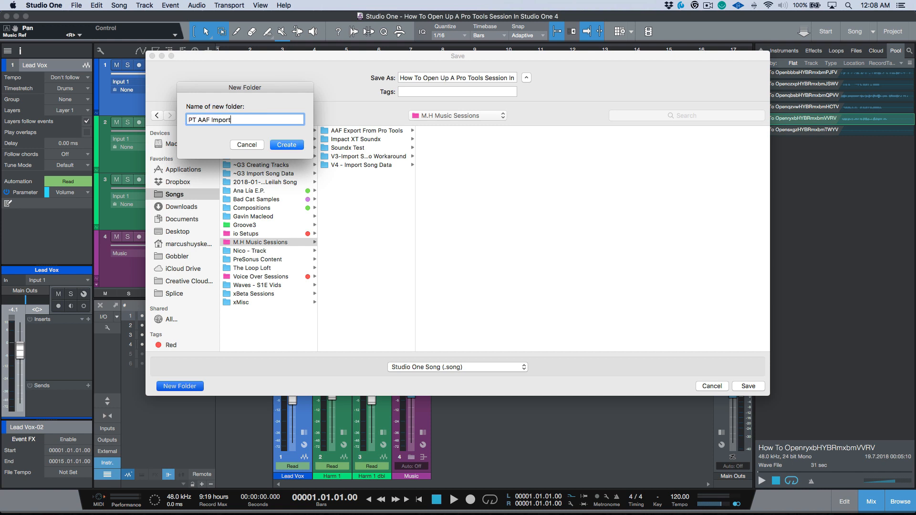
type("ed")
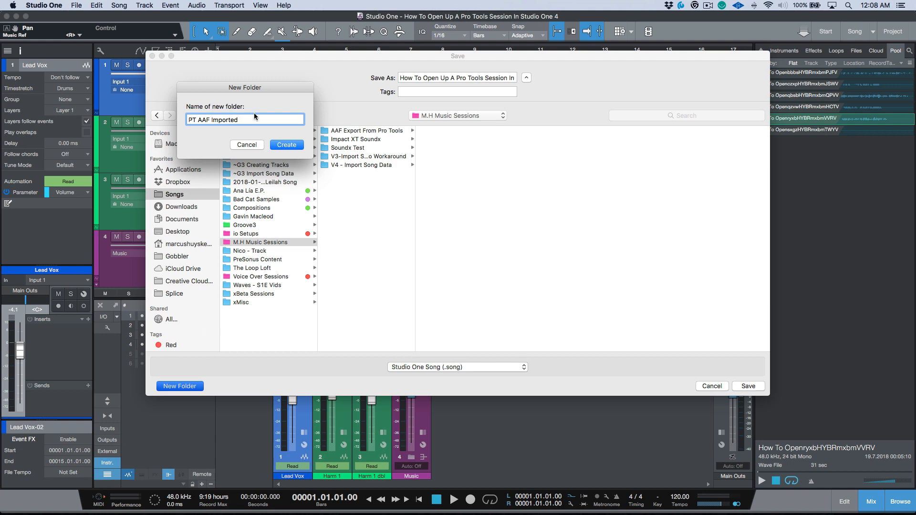
right_click(245, 119)
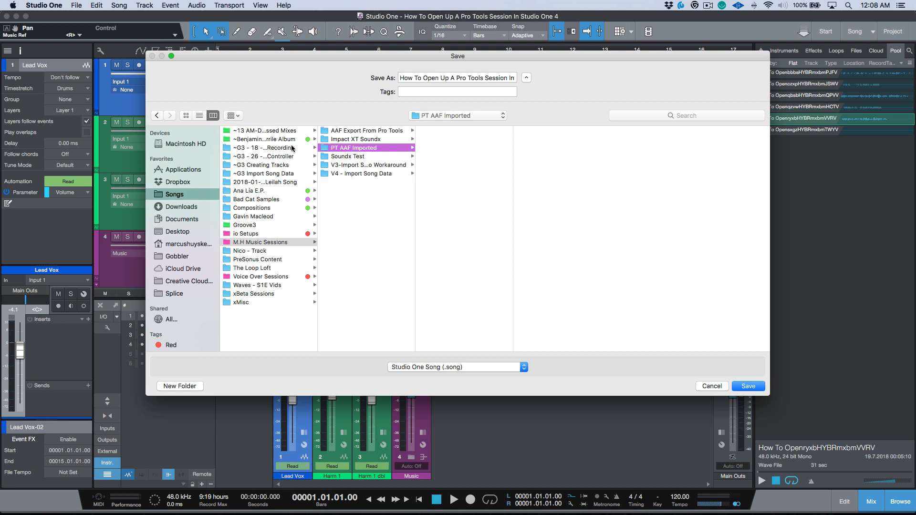
Rename the song 'PT AAF Imported' and save it into the new folder.
left_click(457, 77)
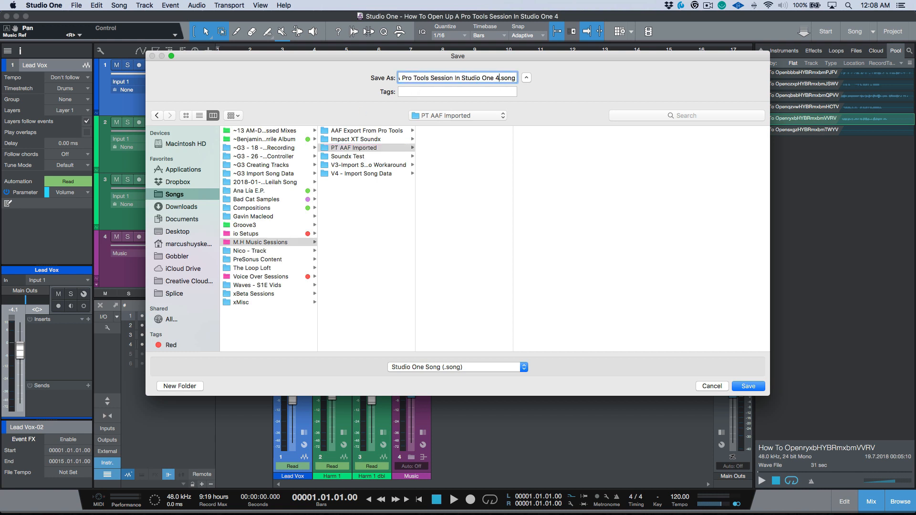
left_click(456, 77)
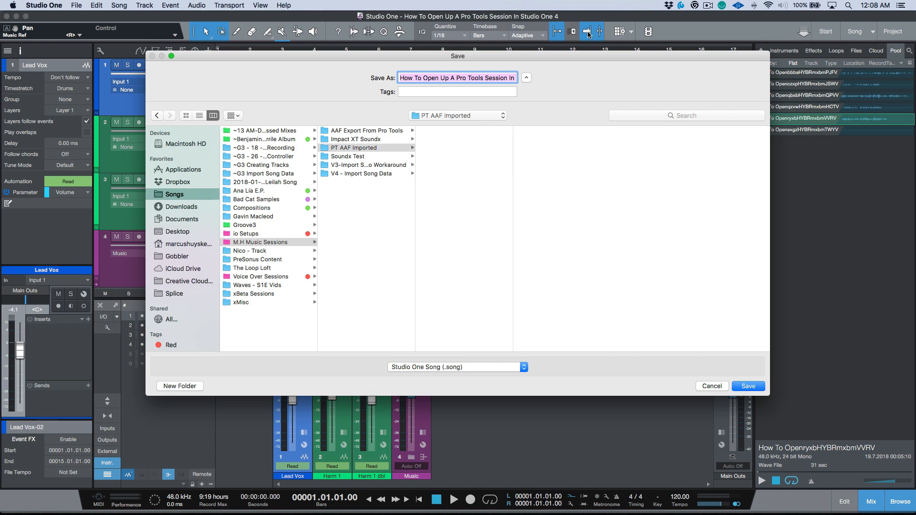
right_click(456, 78)
type("PT AAF Imported.song")
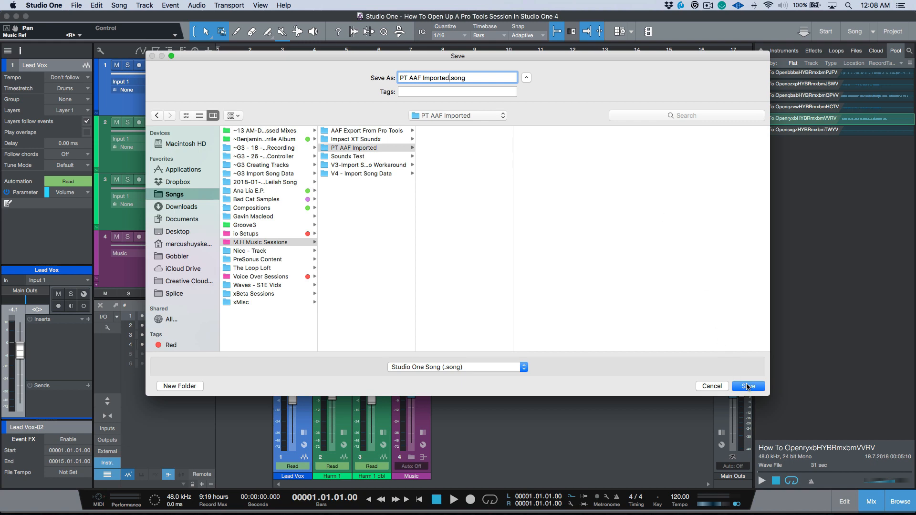
left_click(748, 385)
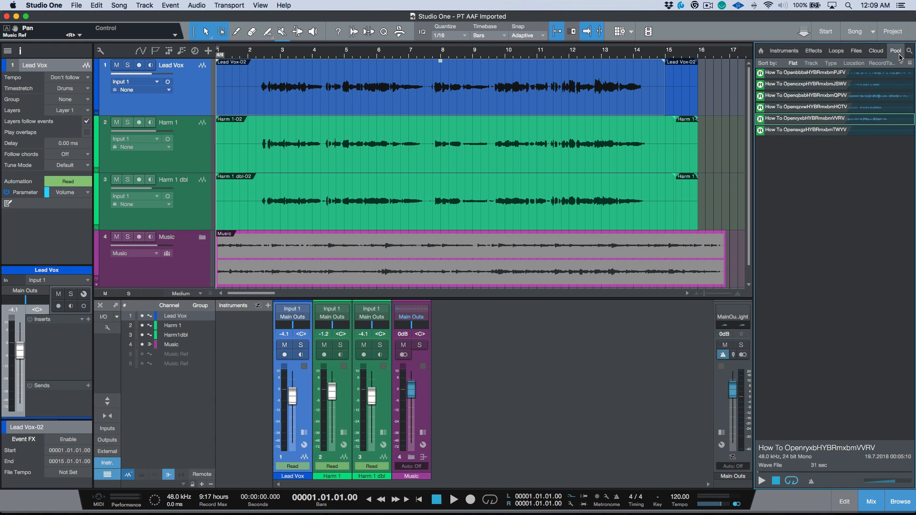
right_click(806, 117)
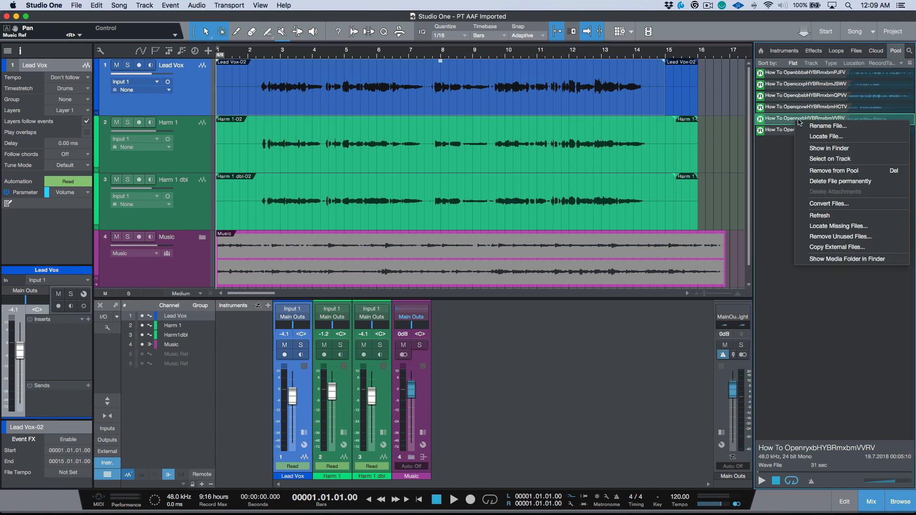
left_click(828, 148)
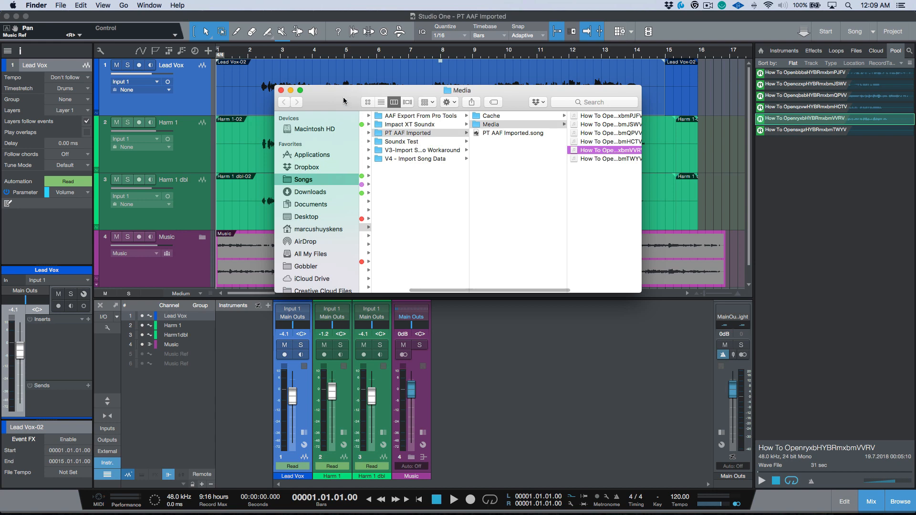
left_click(280, 91)
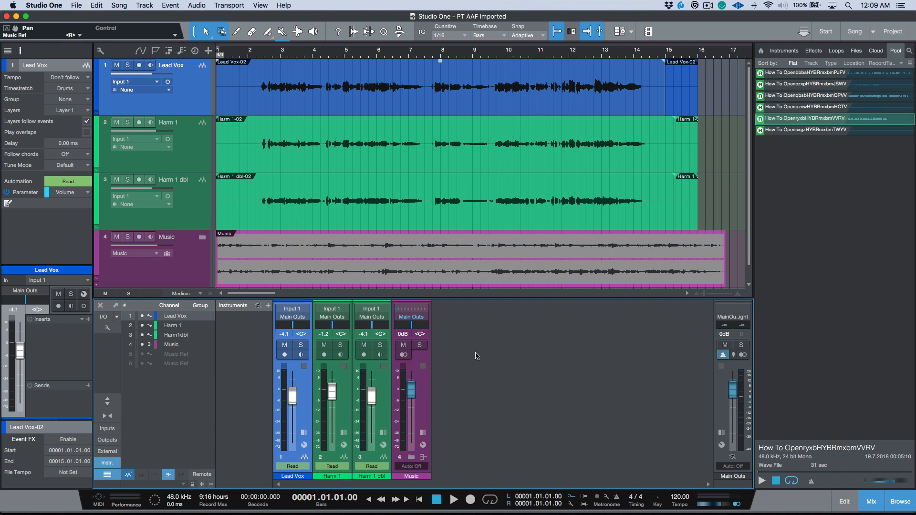
mouse_move(481, 356)
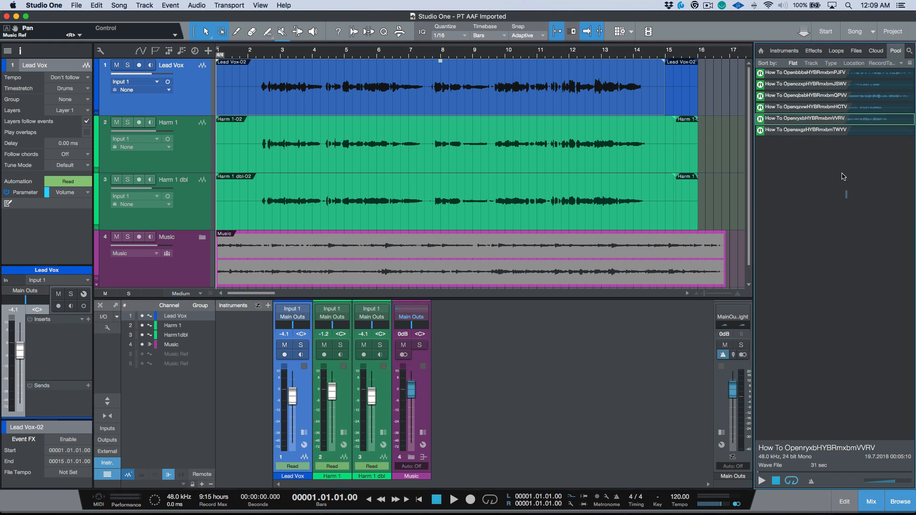
left_click(807, 72)
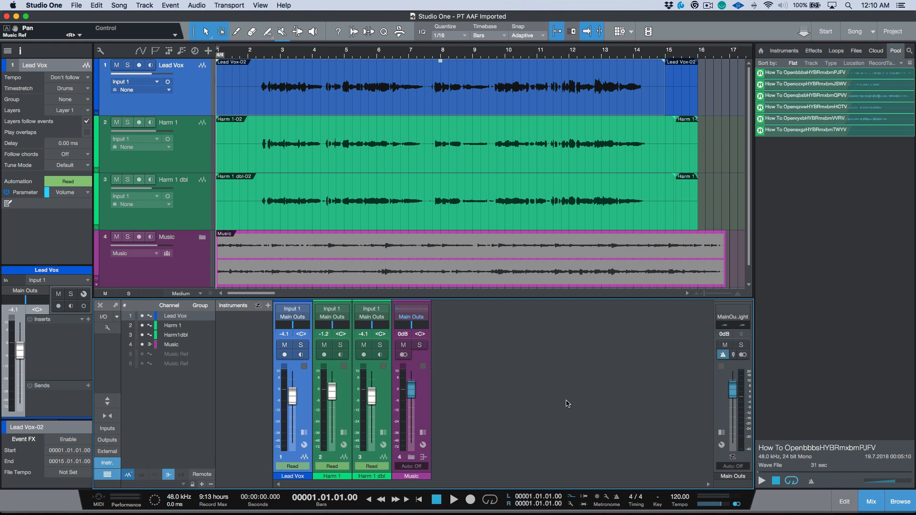
mouse_move(505, 279)
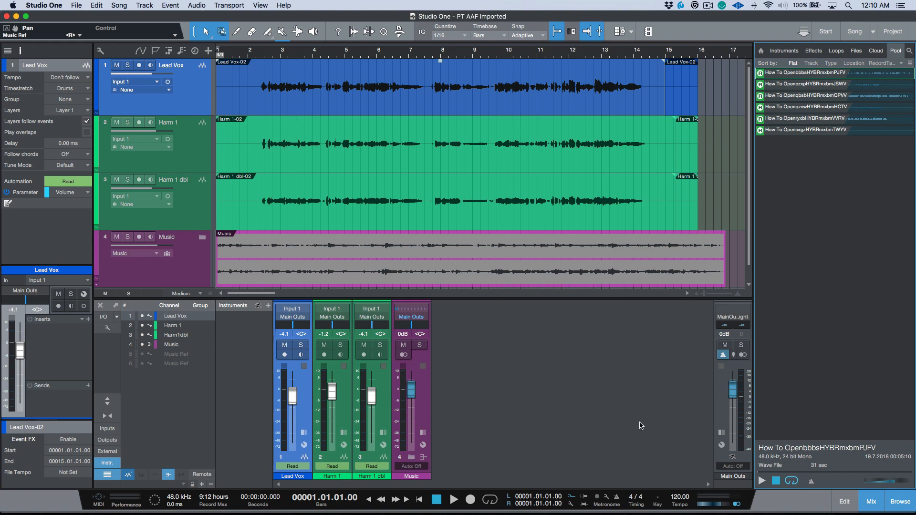
mouse_move(147, 435)
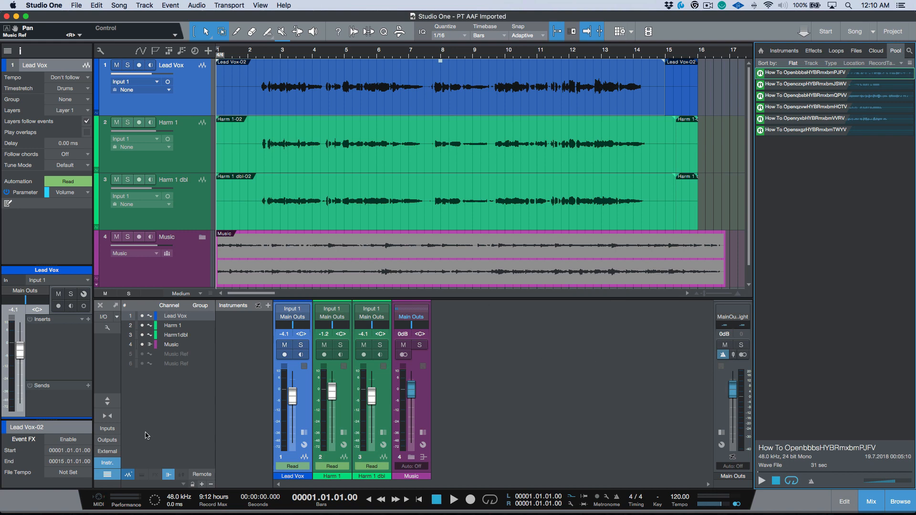